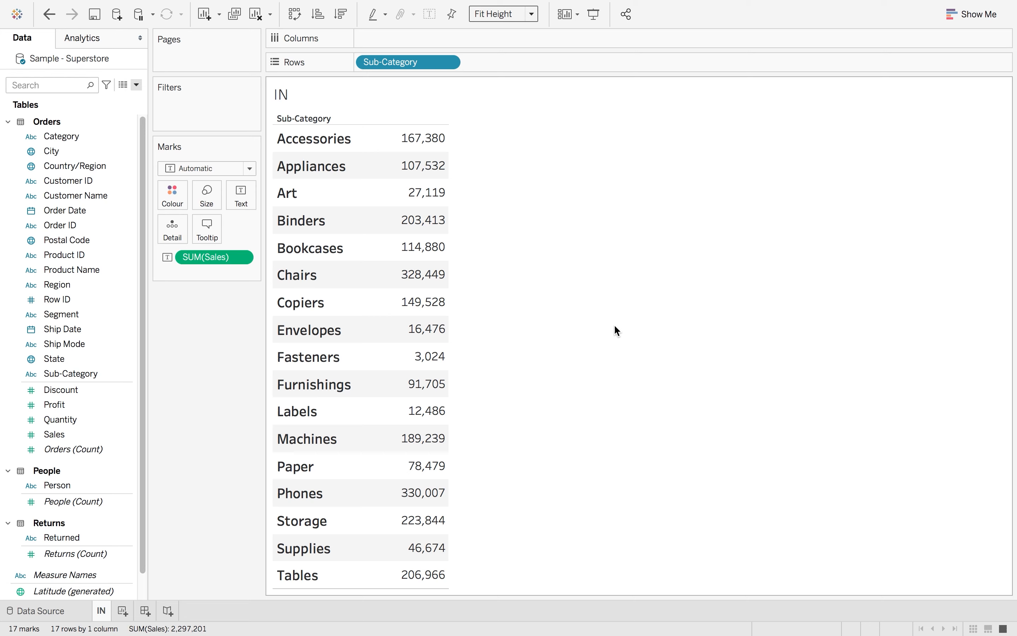
pyautogui.moveTo(179, 335)
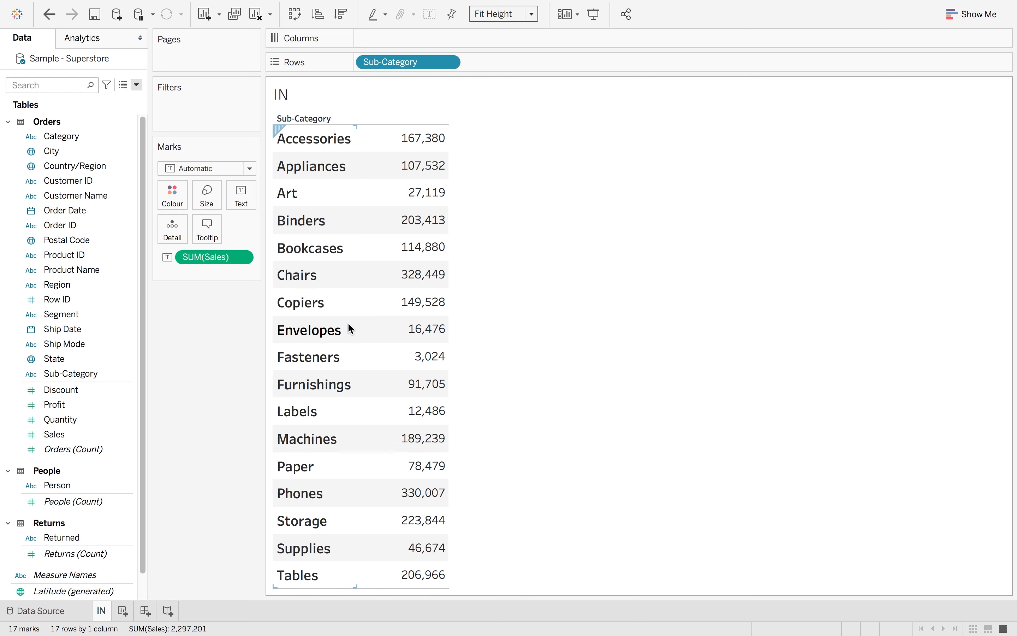
pyautogui.moveTo(369, 318)
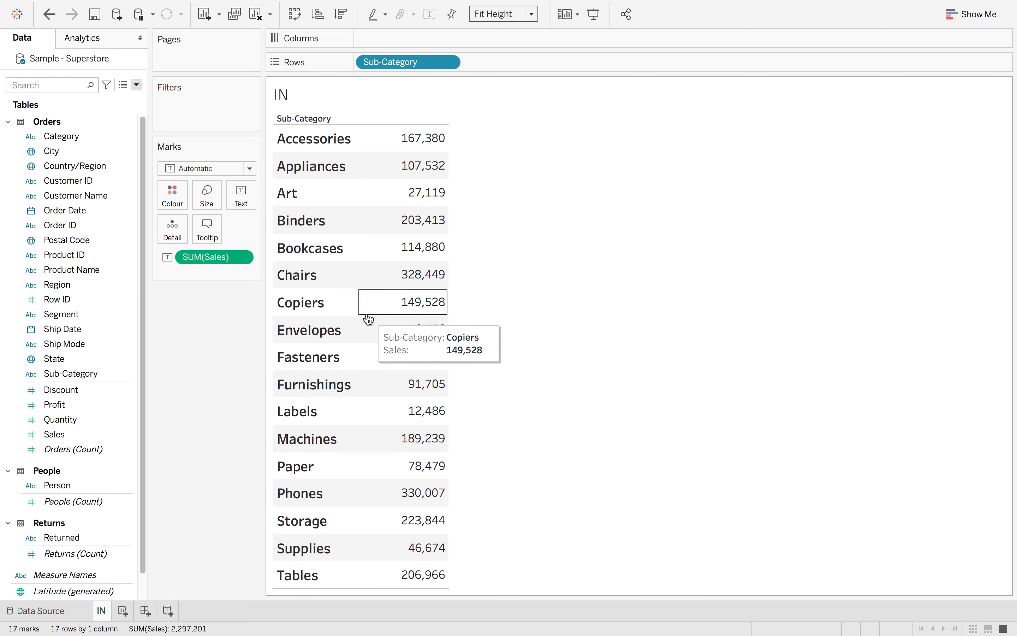
# Create a new calculated field and look up the IN function in the function reference
pyautogui.click(136, 85)
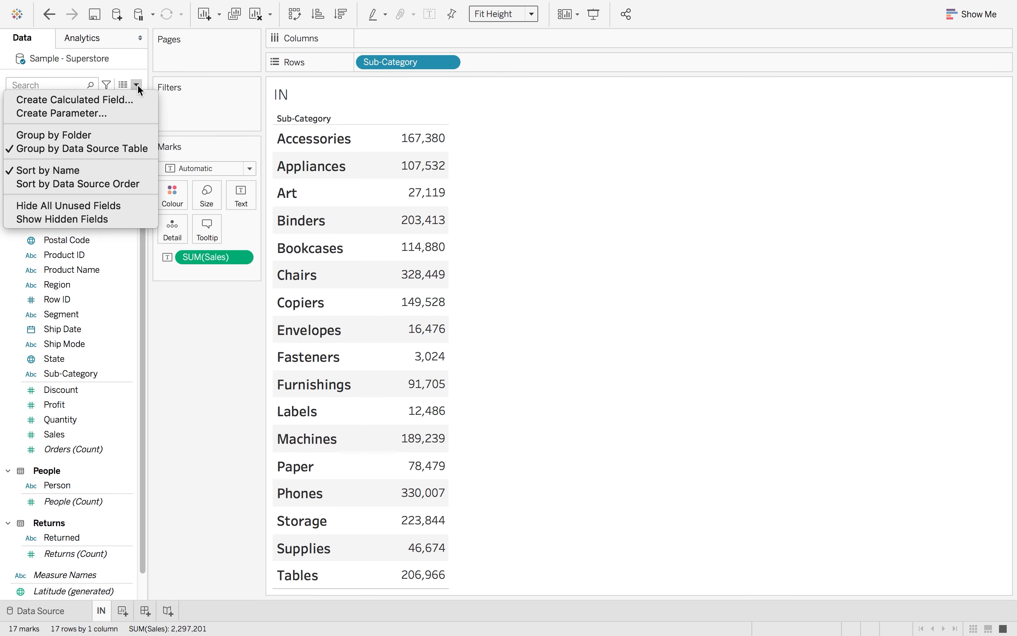
pyautogui.click(74, 100)
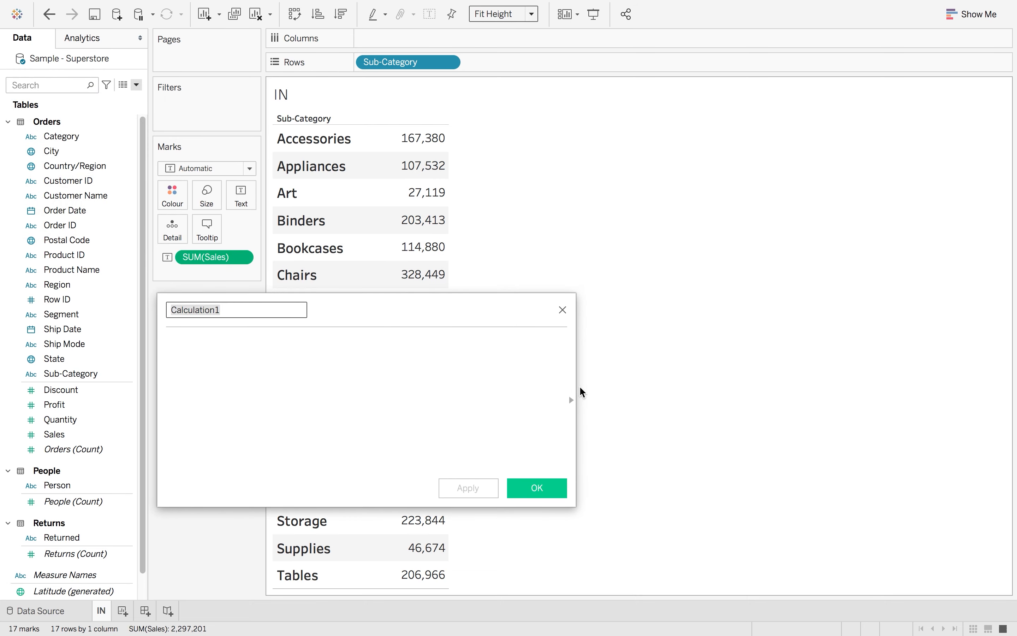
pyautogui.click(571, 399)
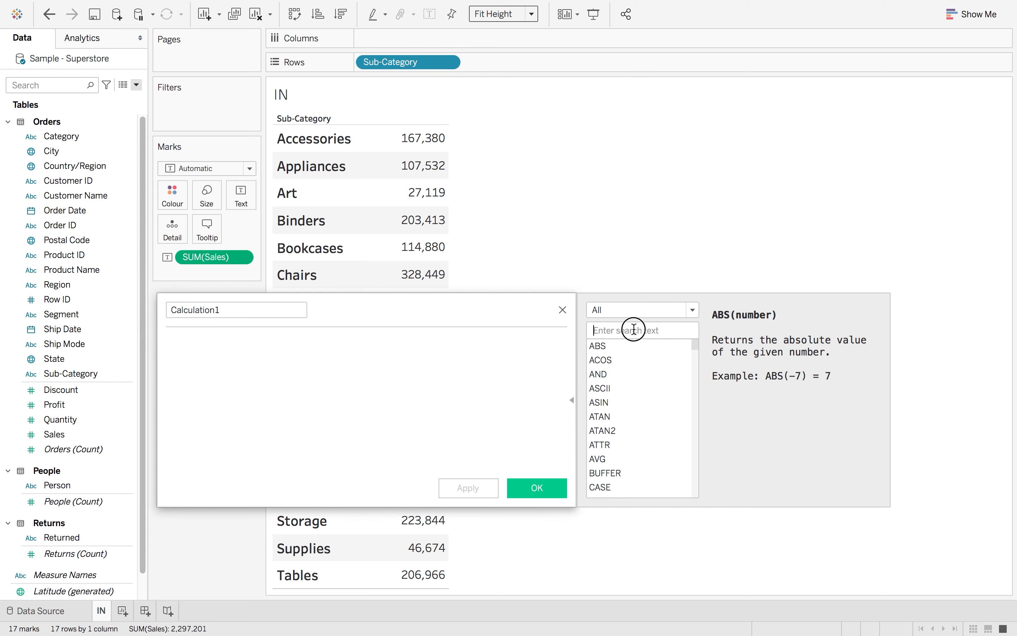
pyautogui.write('IN')
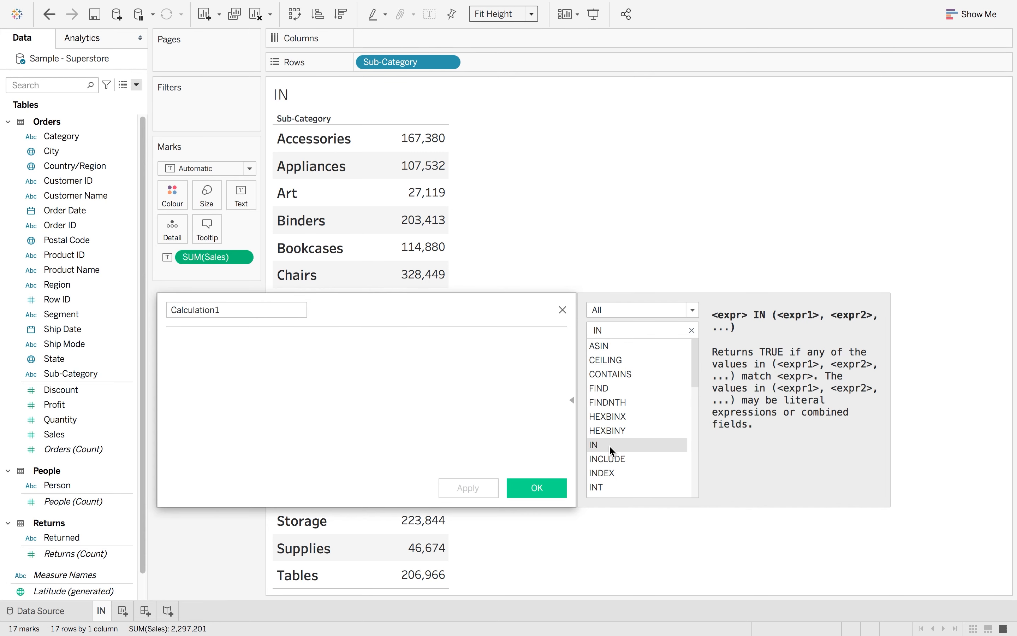
pyautogui.moveTo(778, 432)
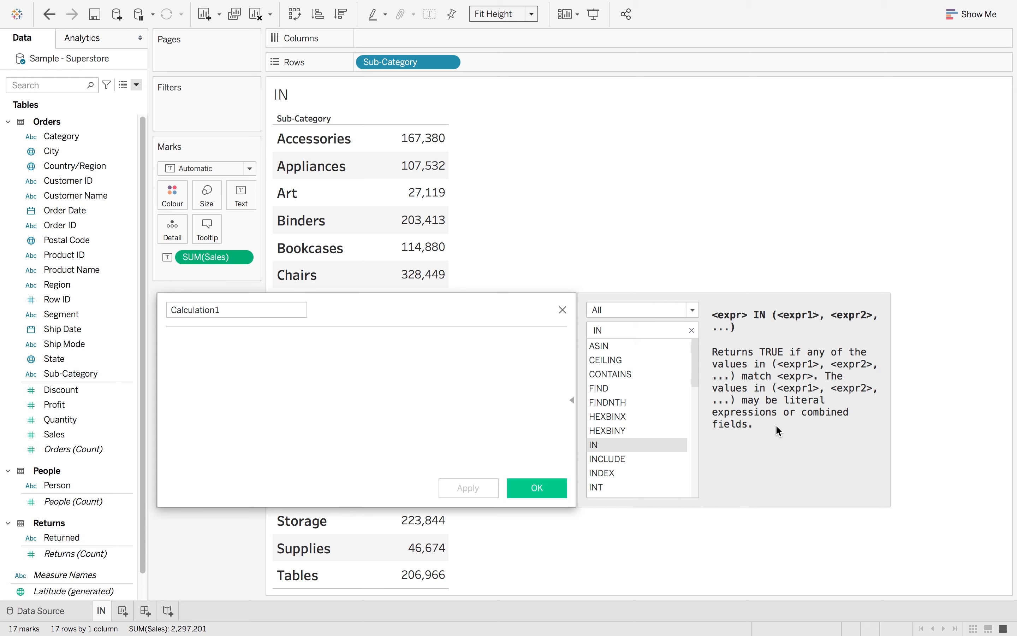
pyautogui.moveTo(754, 359)
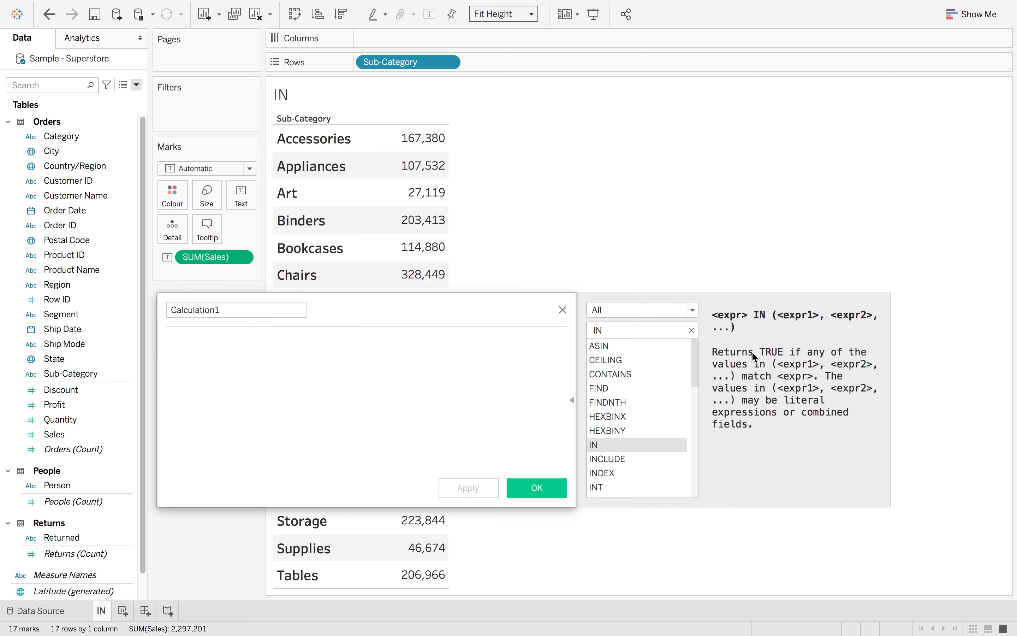
pyautogui.moveTo(464, 377)
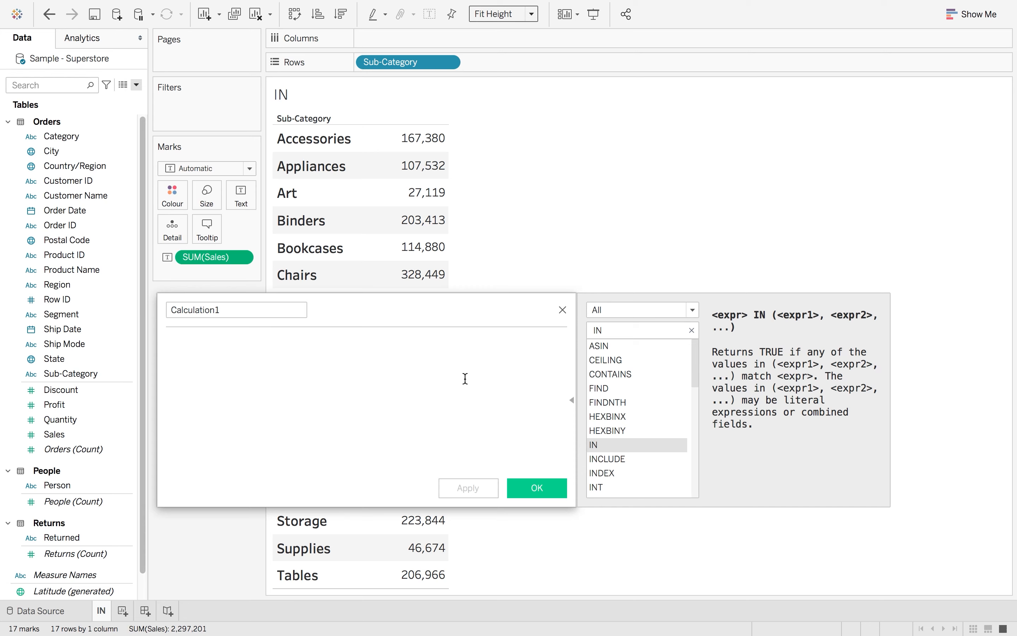
# Write the formula [Sub-Category] IN ("Binders")
pyautogui.write('Sub')
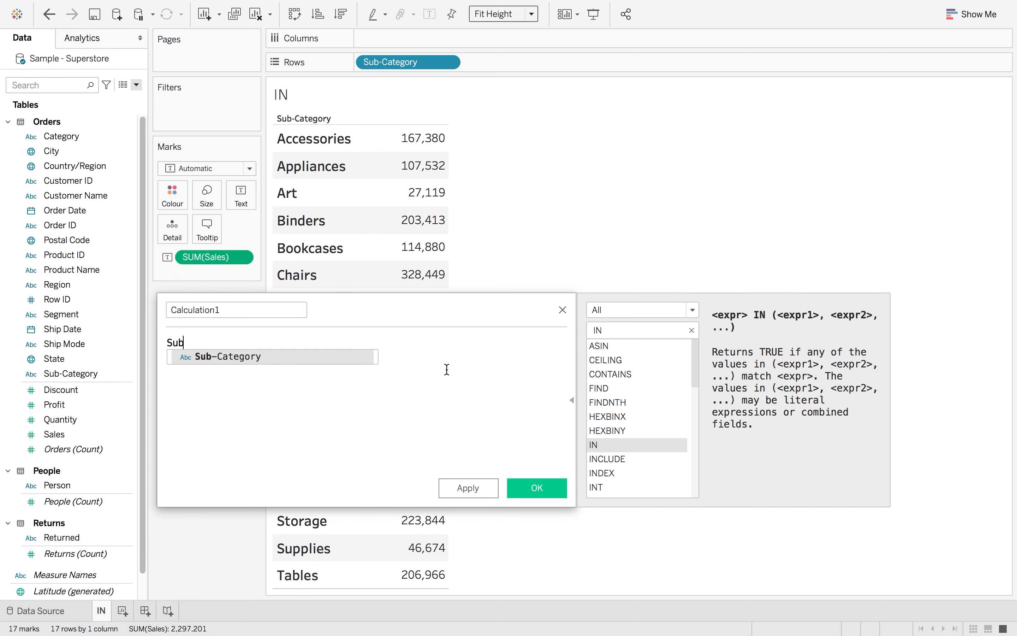
pyautogui.click(237, 356)
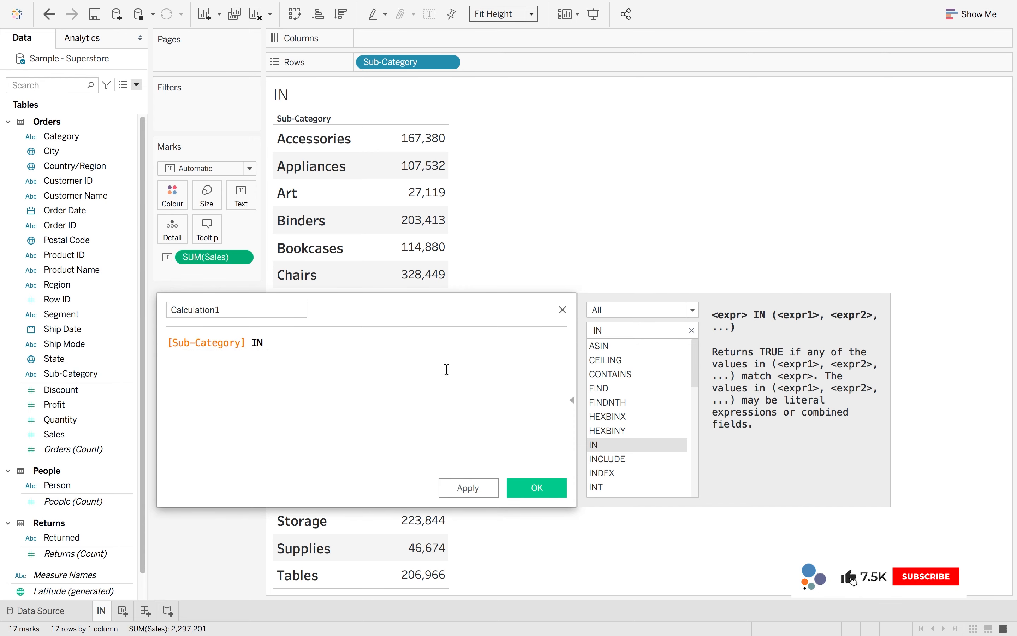
pyautogui.write('(')
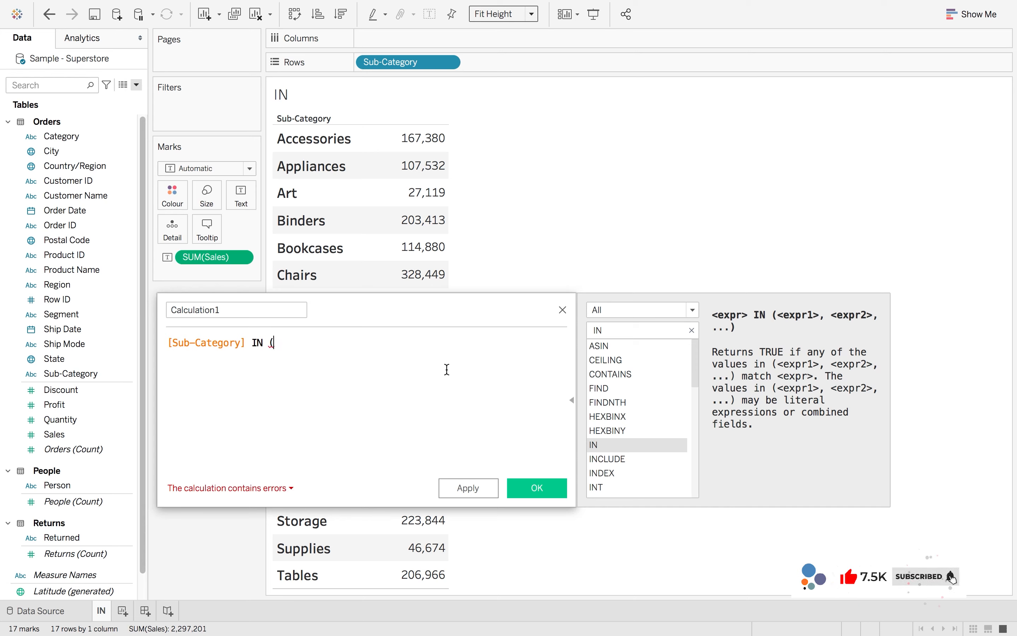
pyautogui.write('("')
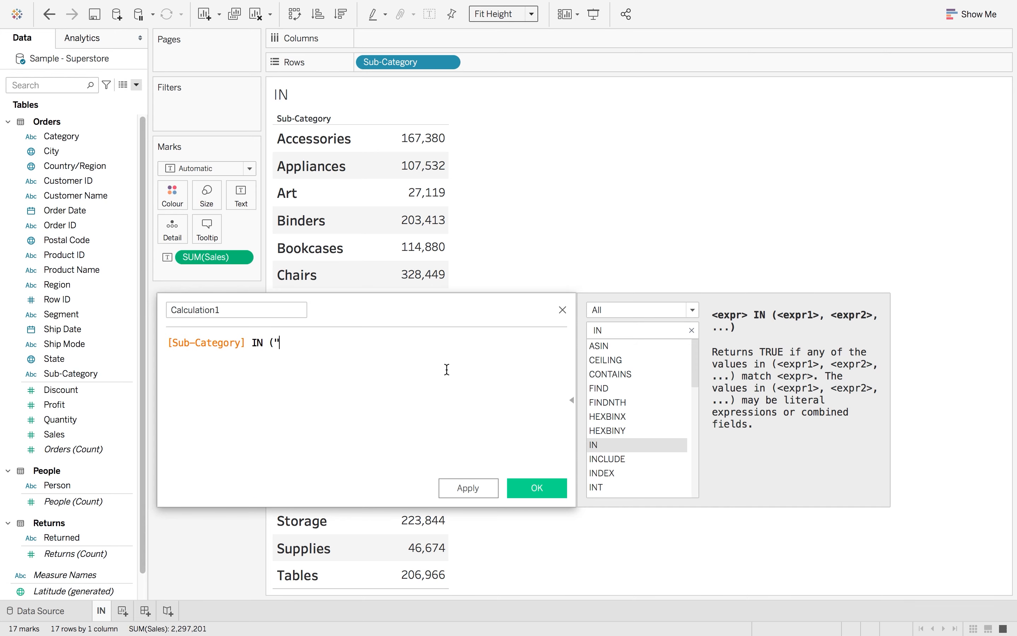
pyautogui.write('Binders')
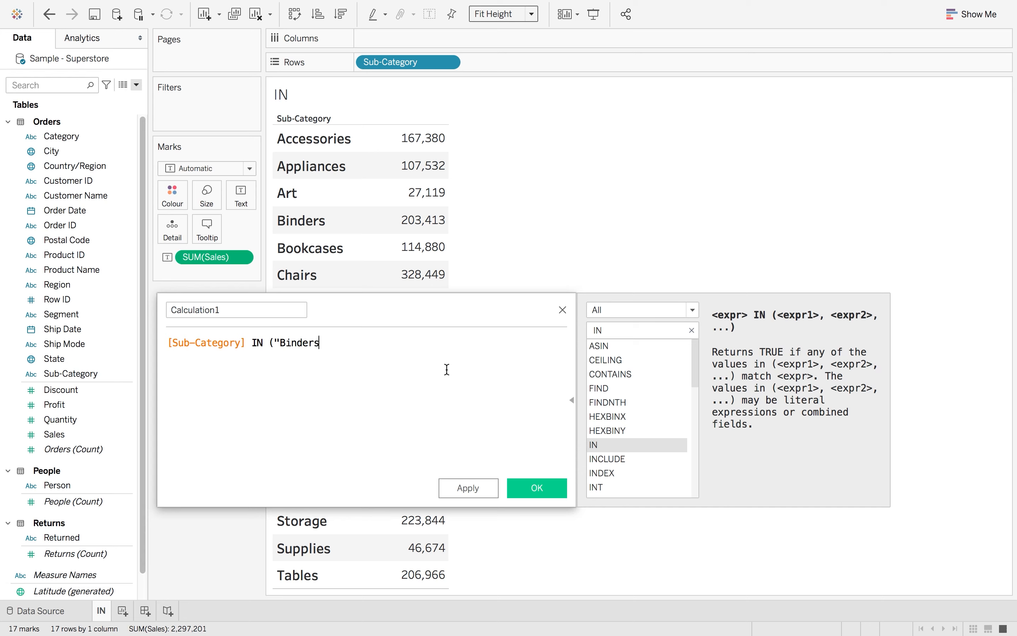
pyautogui.write('")')
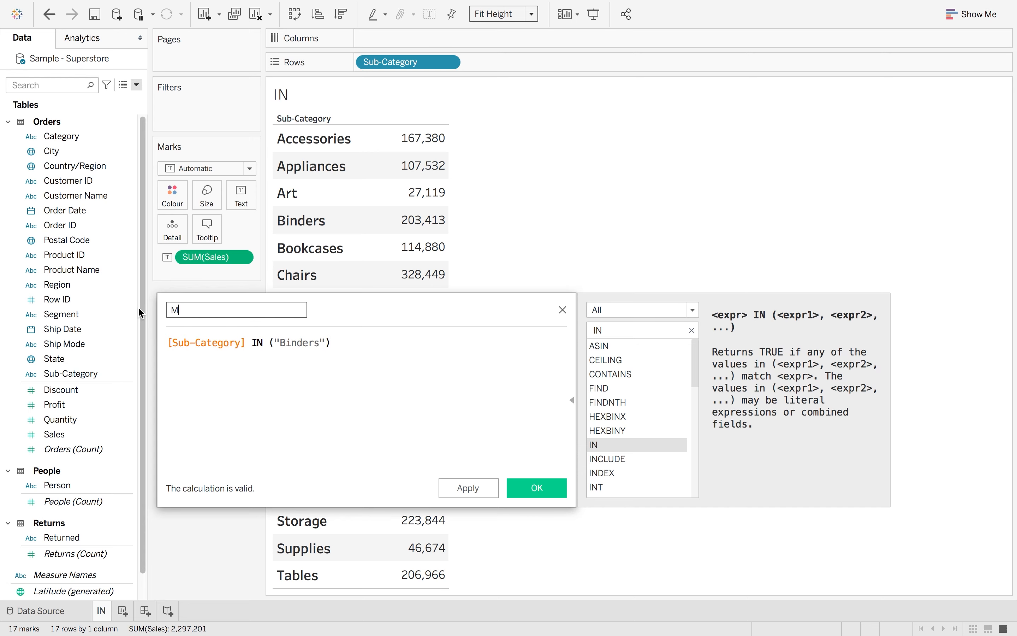
# Name the calculation My Sub Categories
pyautogui.write('My Sub Ca')
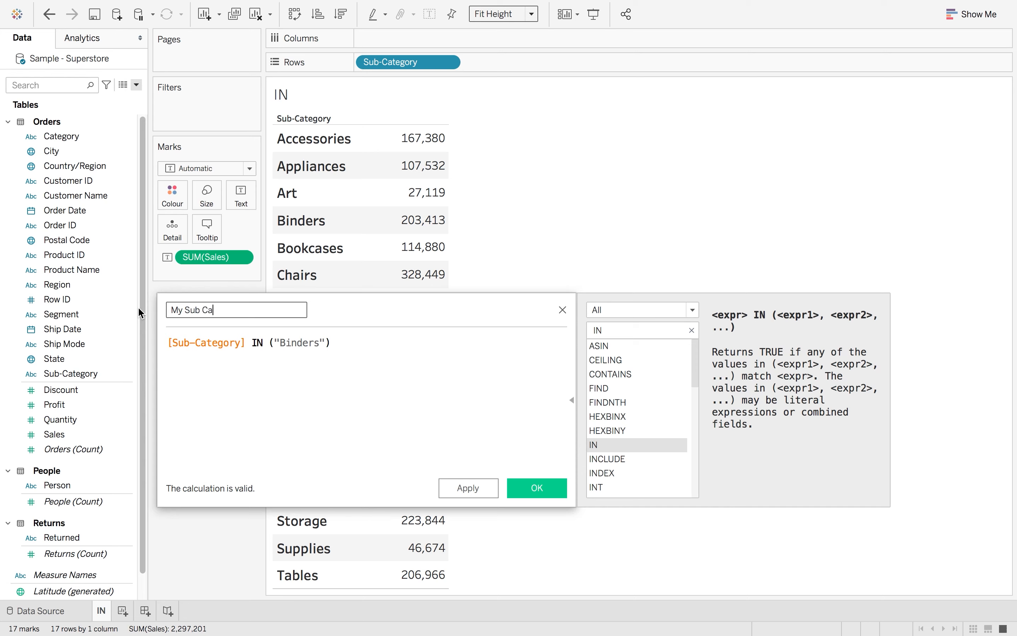
pyautogui.write('tegories')
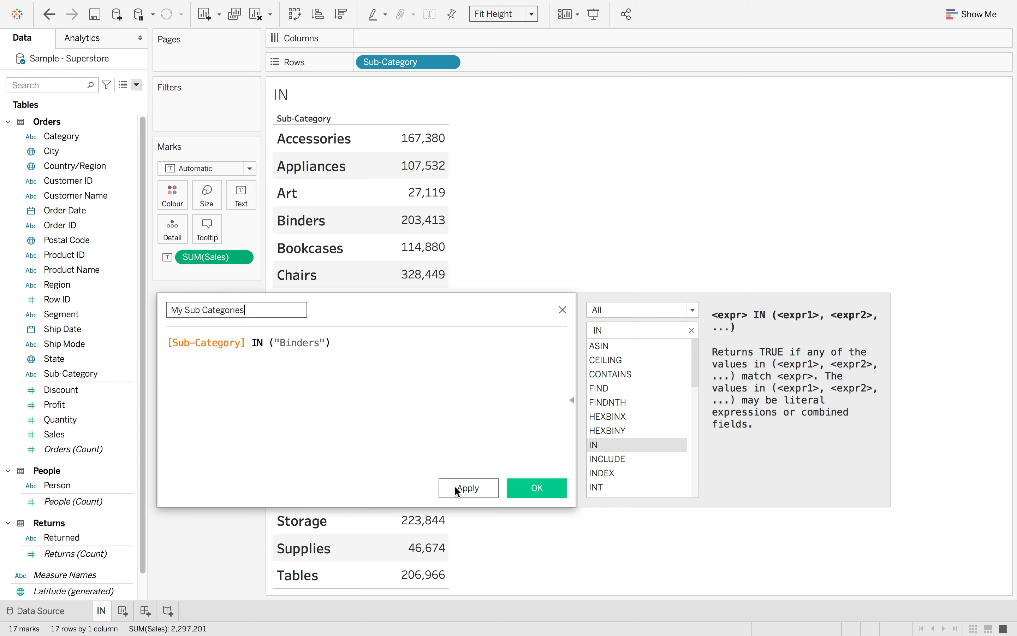
# Apply the Binders calculation so My Sub Categories shows True only for Binders
pyautogui.click(466, 487)
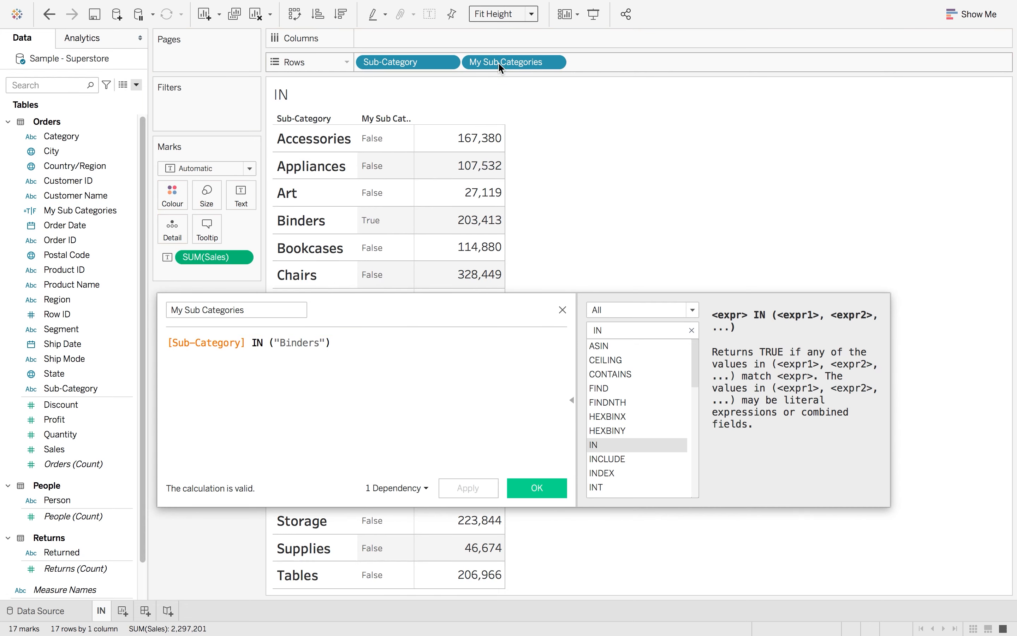
pyautogui.moveTo(384, 227)
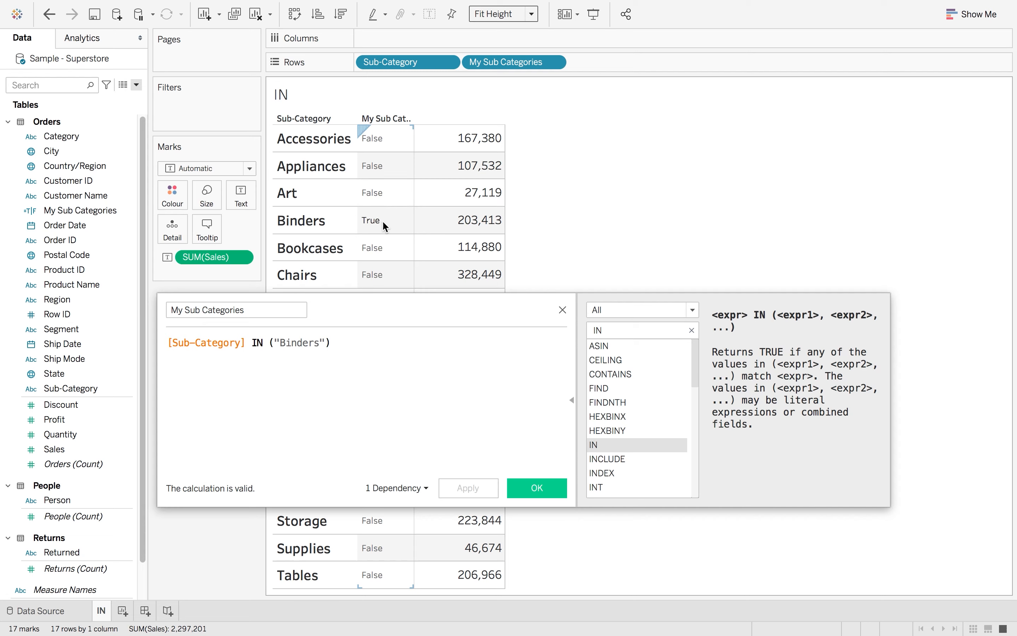
pyautogui.moveTo(322, 343)
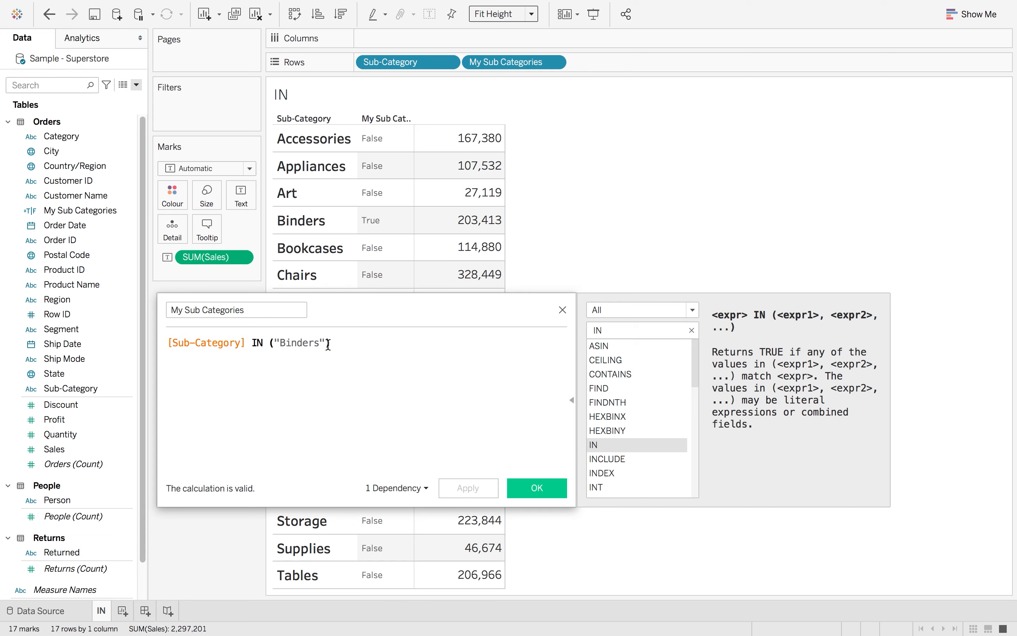
pyautogui.moveTo(327, 390)
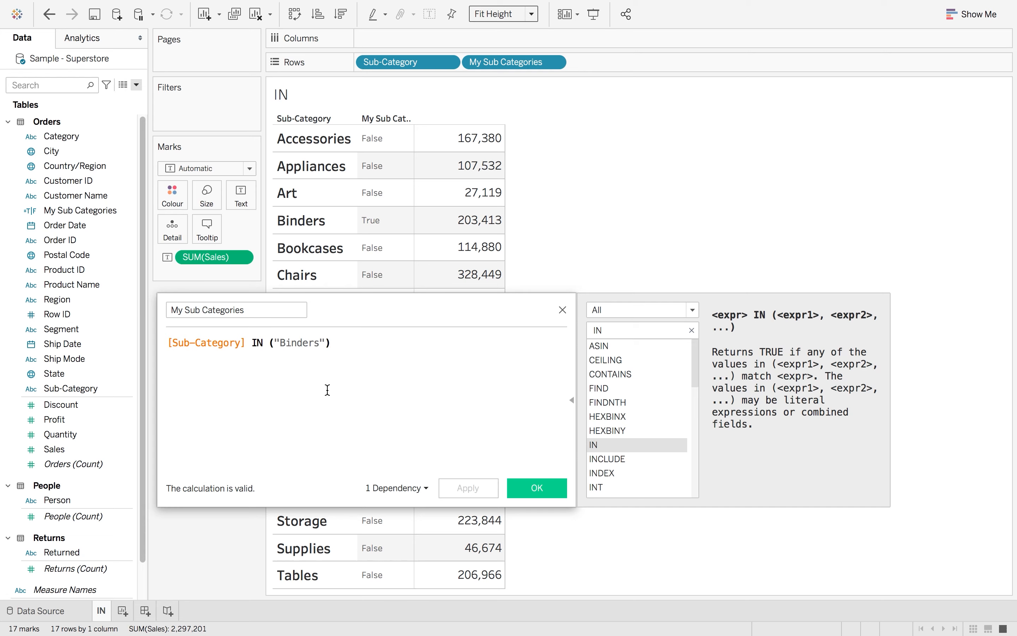
pyautogui.moveTo(297, 446)
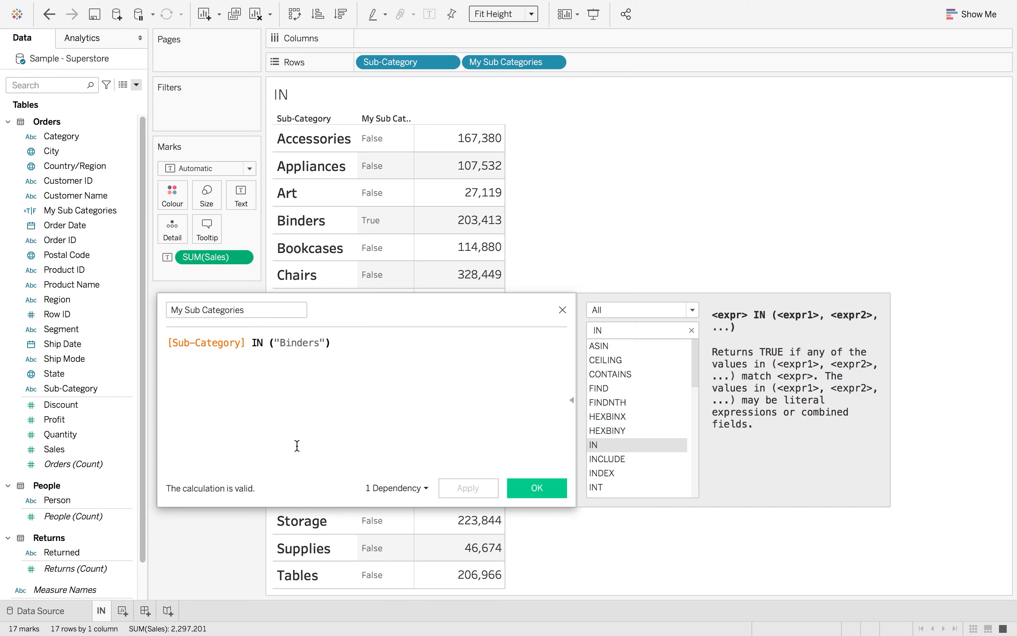
pyautogui.moveTo(298, 367)
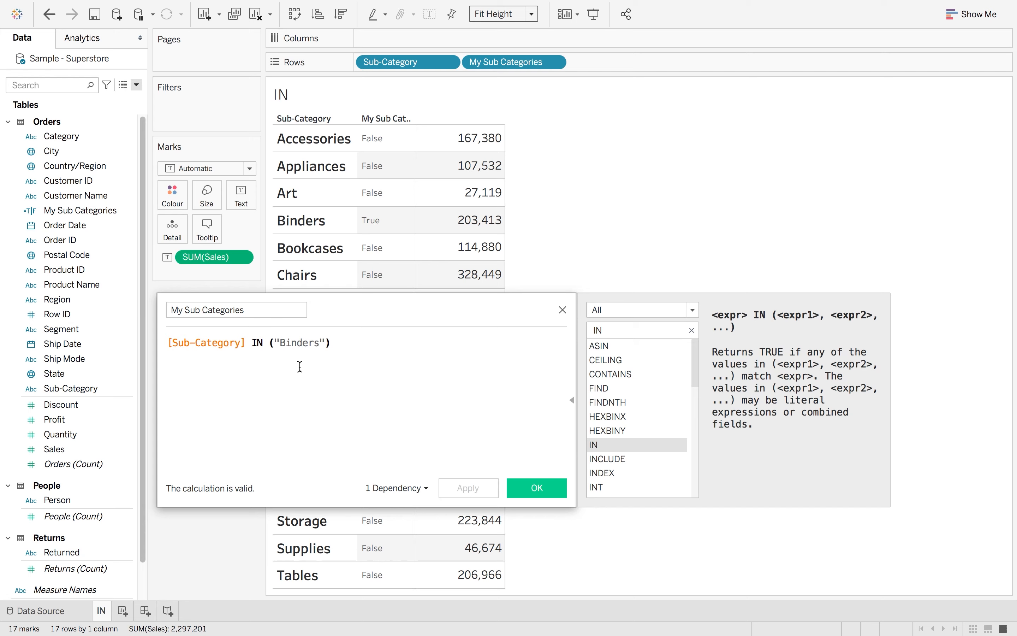
# Extend the IN list to ("Binders","Bookcases","Chairs")
pyautogui.write(',"')
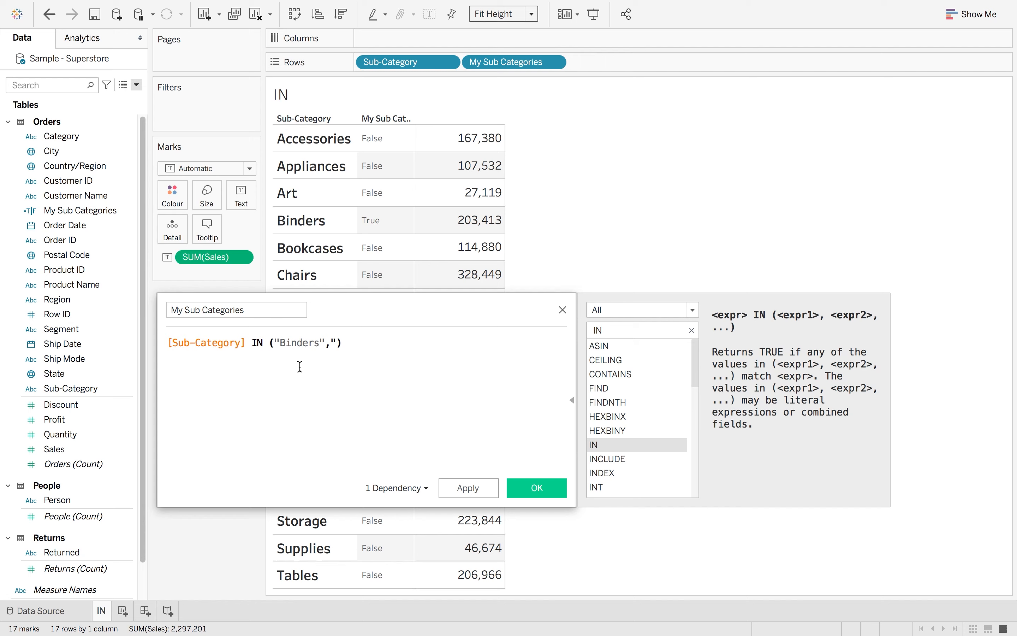
pyautogui.write('Bookca')
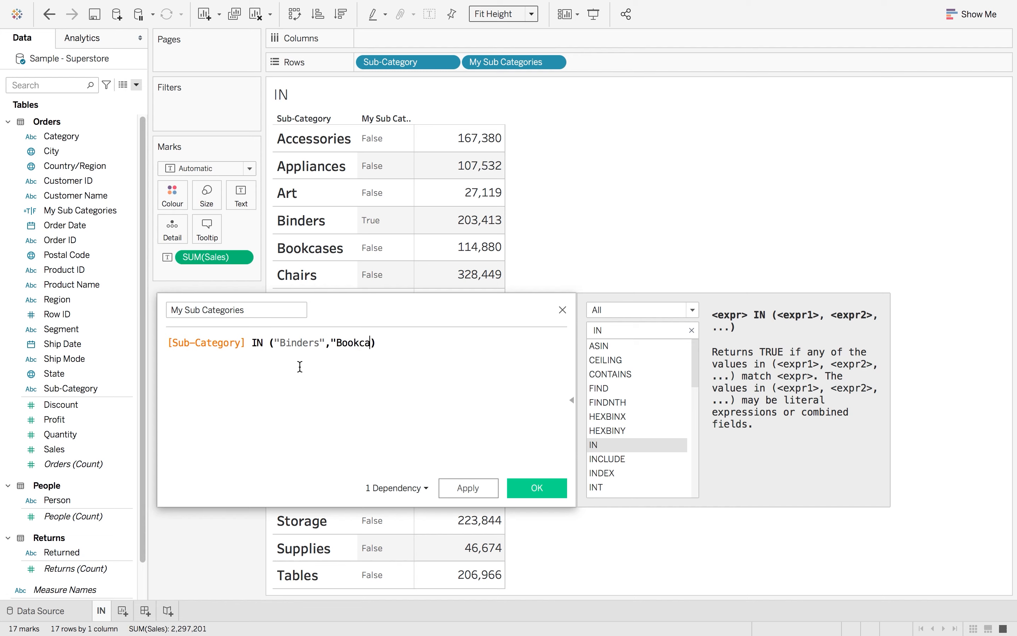
pyautogui.write('ses")')
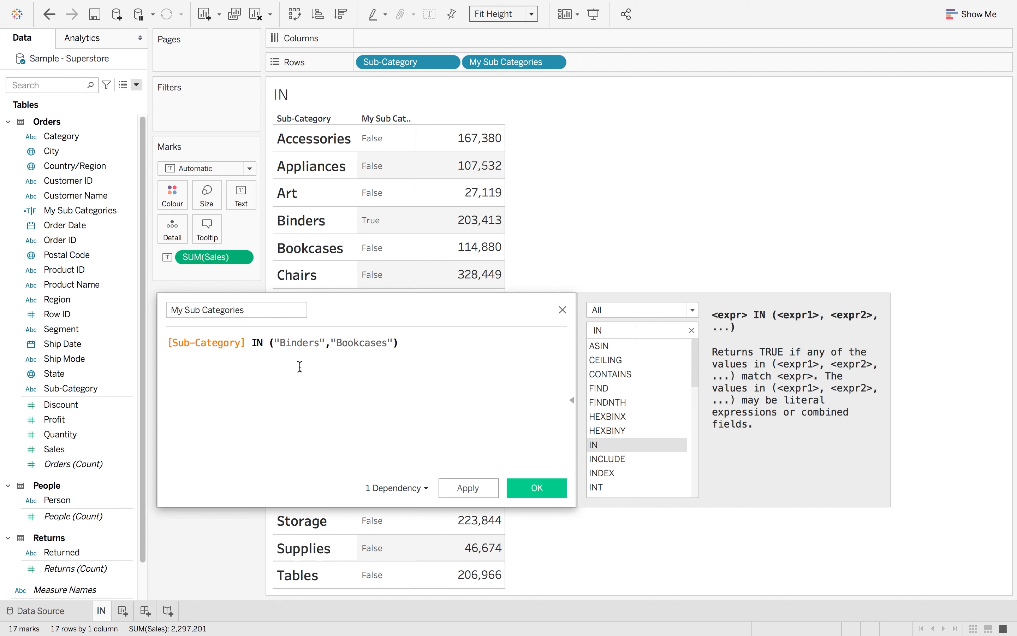
pyautogui.write(',')
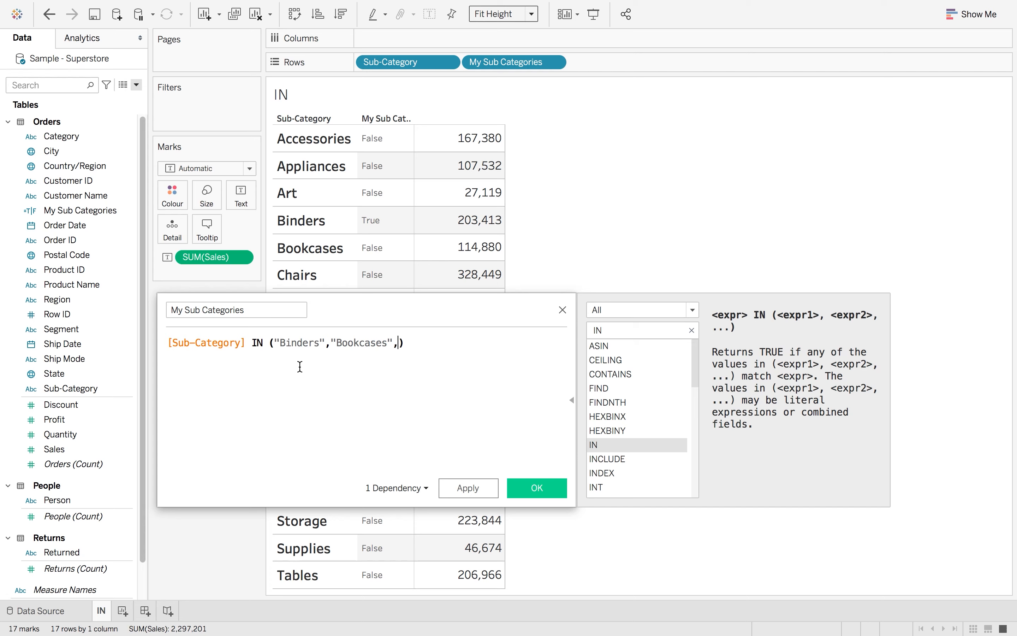
pyautogui.write('"Chairs"')
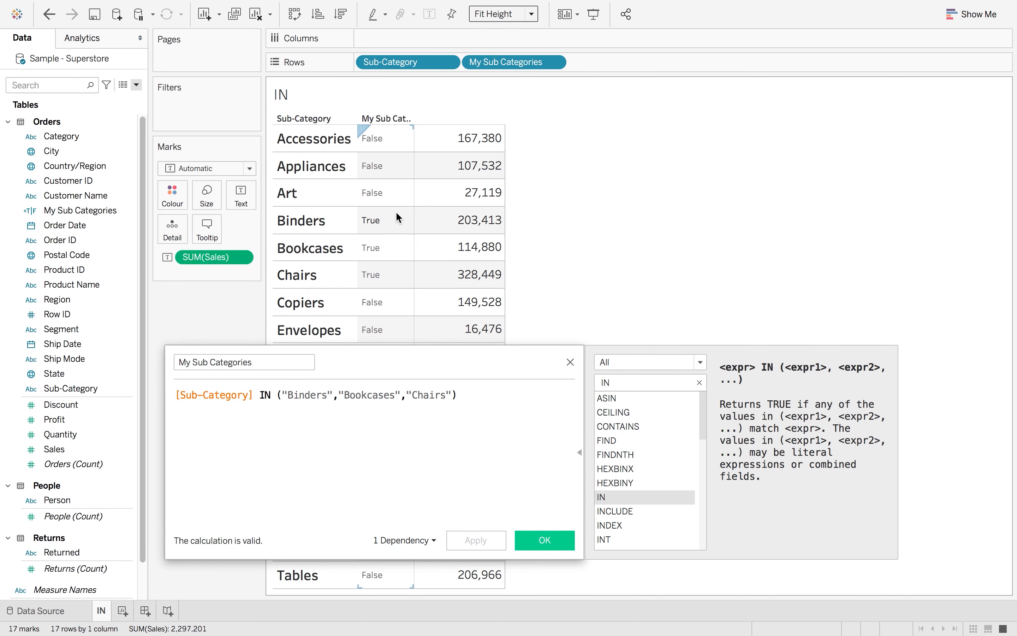
pyautogui.moveTo(396, 279)
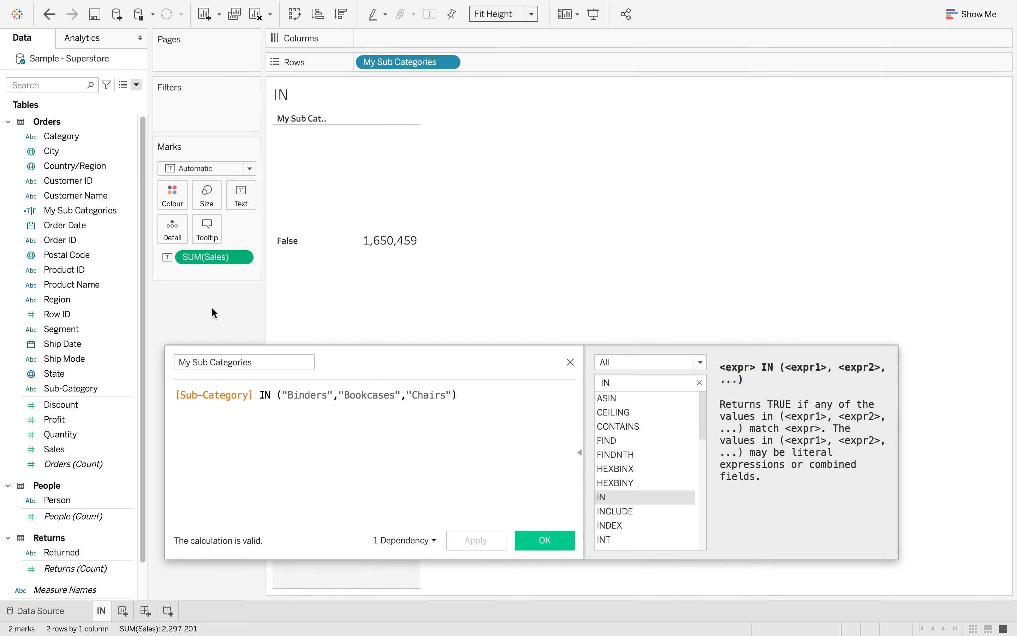
# Confirm the calculation so the table shows True 646,742 and False 1,650,459
pyautogui.click(544, 540)
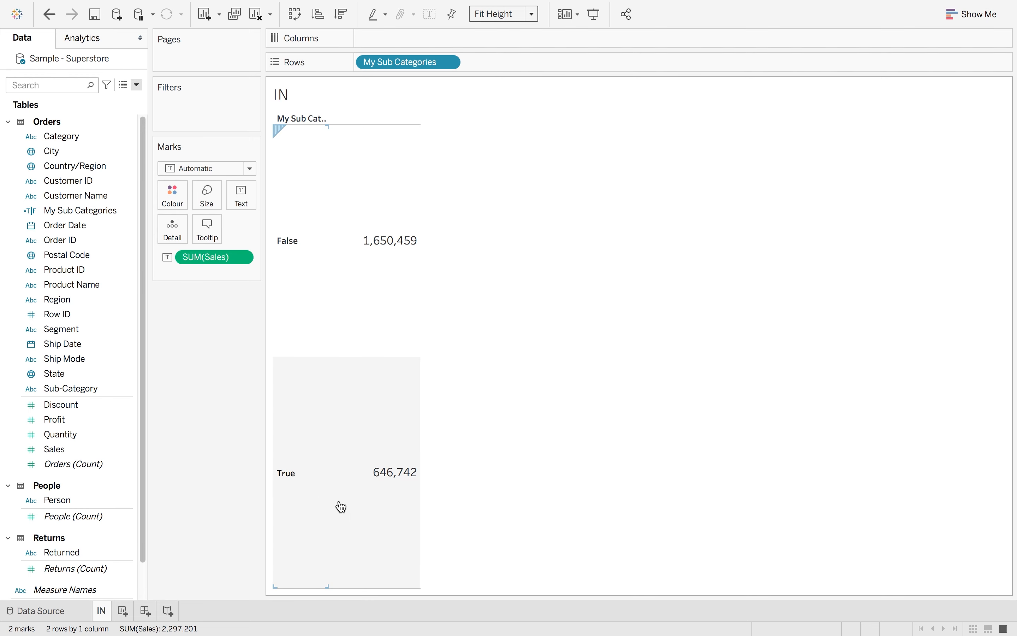
pyautogui.moveTo(374, 278)
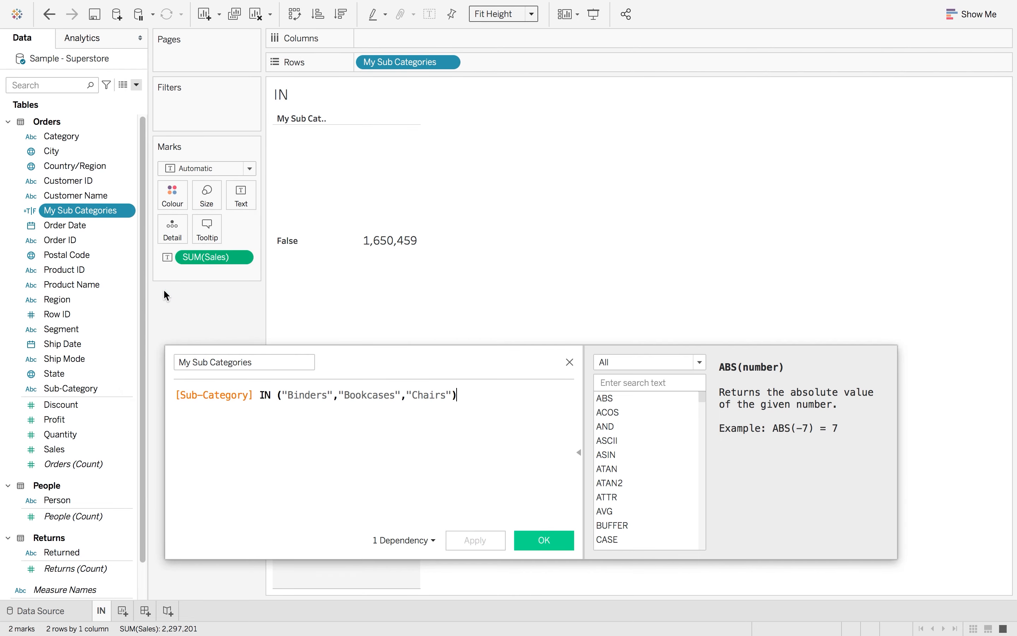
# Wrap the condition as IF … THEN 'Mine' ELSE 'Other' END and confirm, giving Mine 646,742 and Other 1,650,459
pyautogui.click(178, 394)
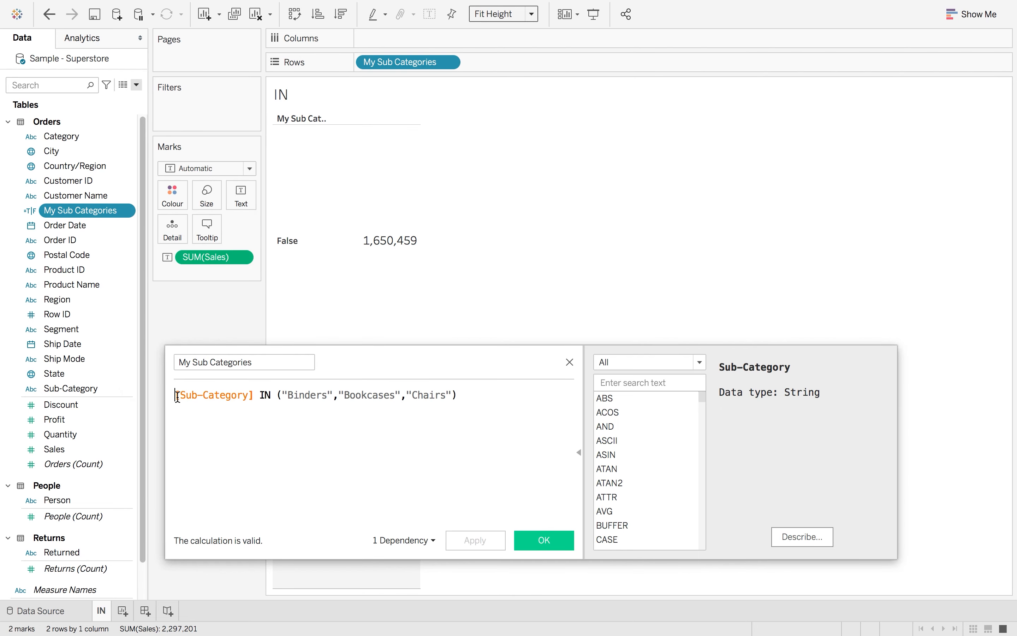
pyautogui.write('IF')
pyautogui.write("THEN 'Min")
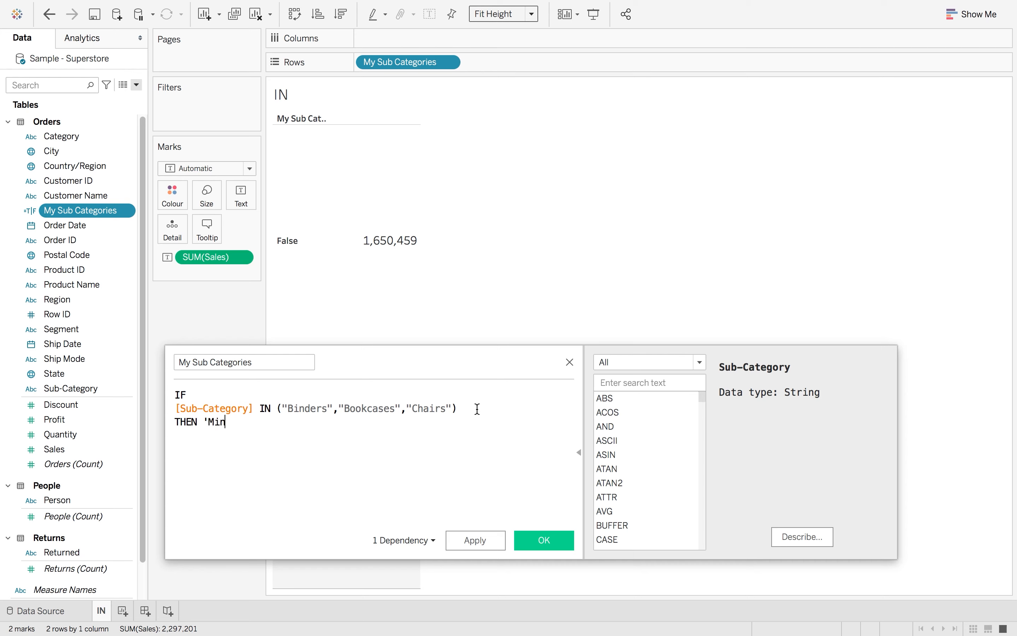
pyautogui.write("e' ELSE '")
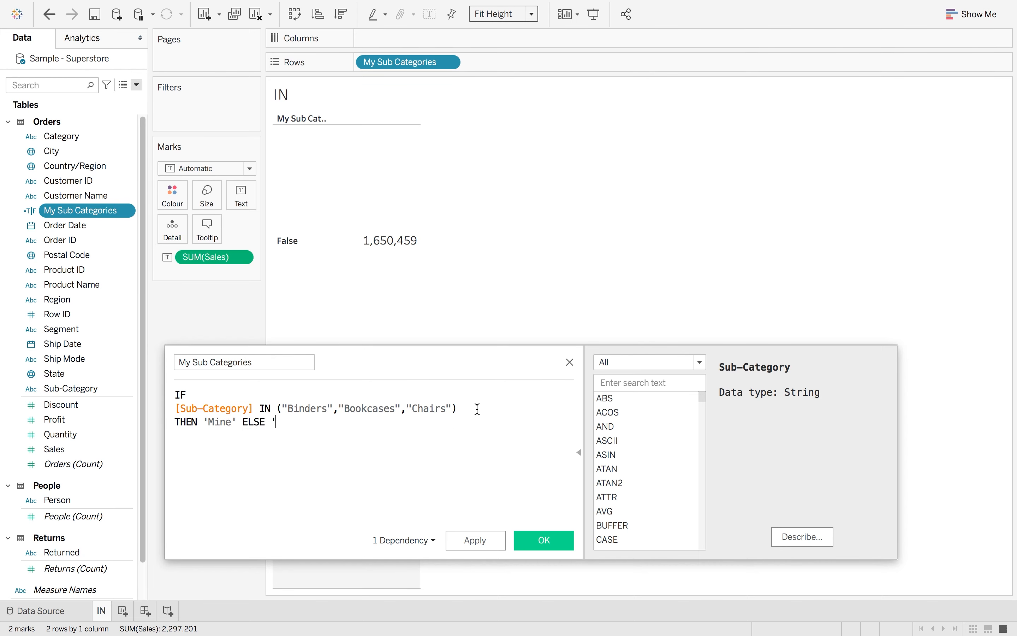
pyautogui.write("'Other' EDN")
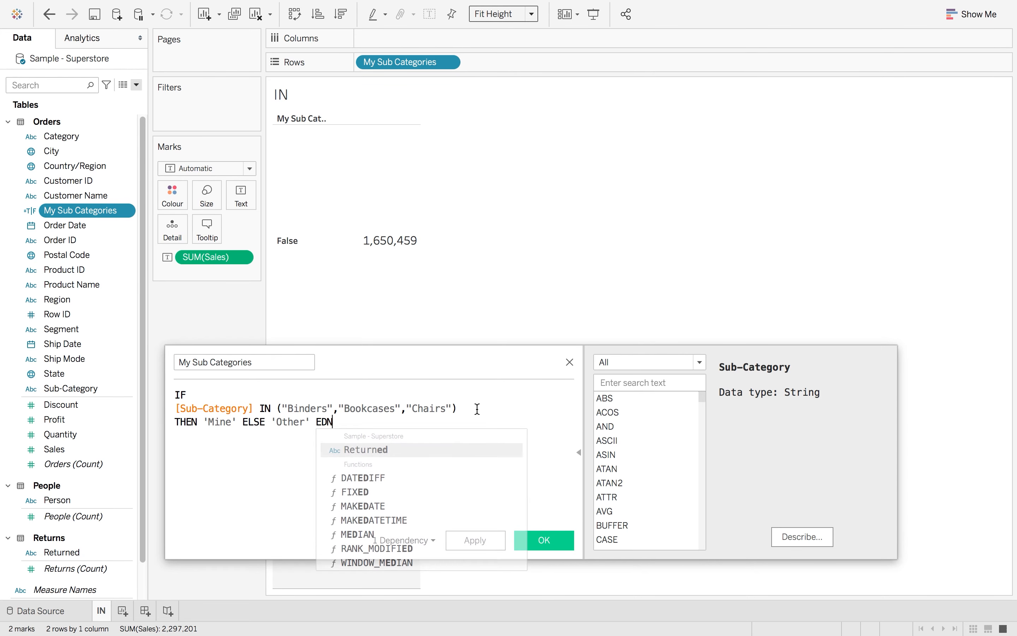
pyautogui.write('M')
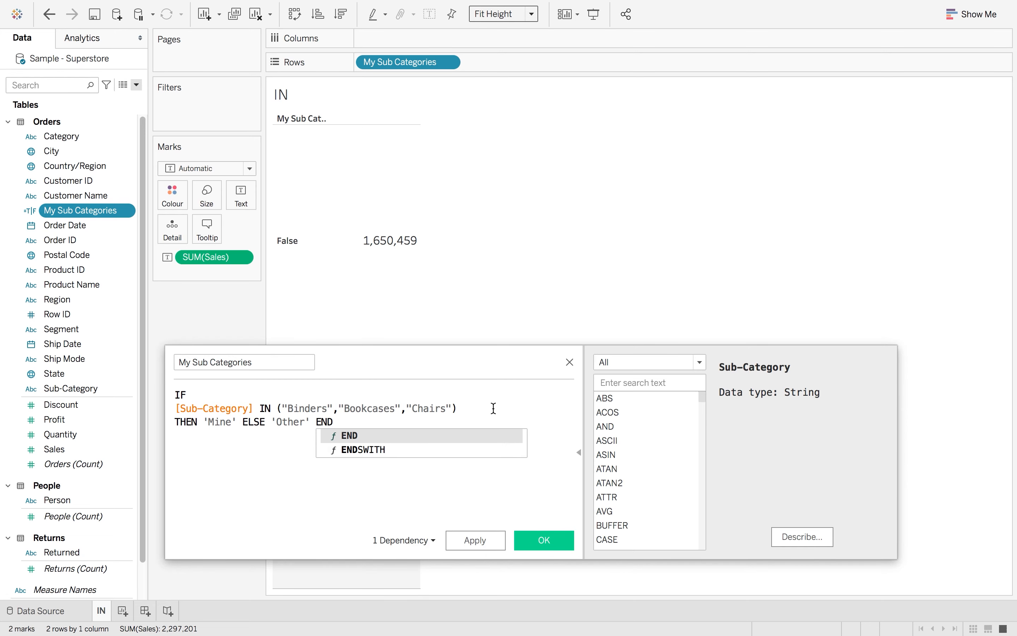
pyautogui.click(543, 539)
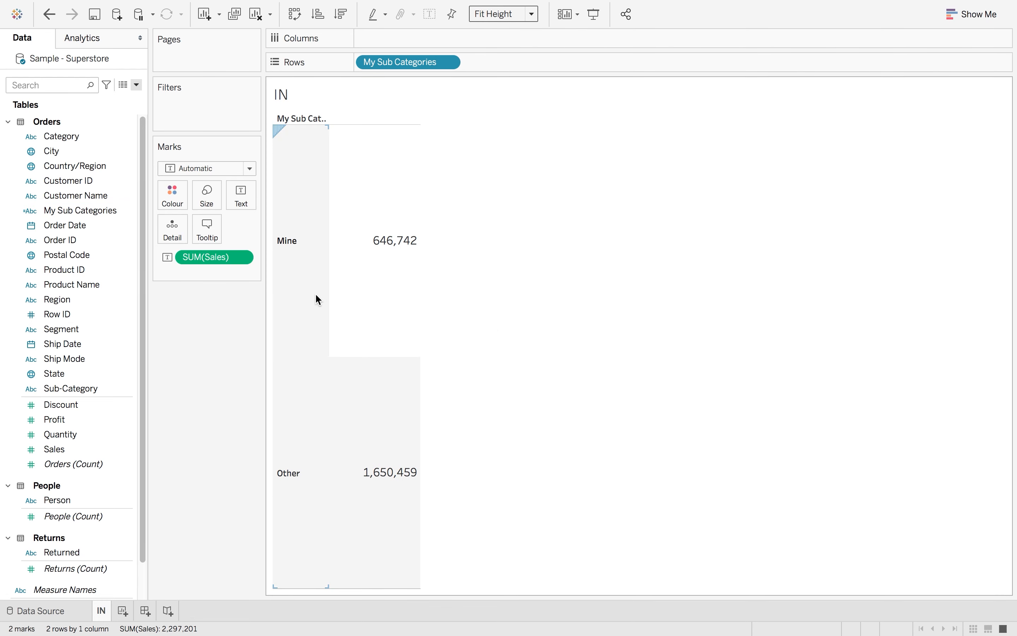
pyautogui.moveTo(402, 269)
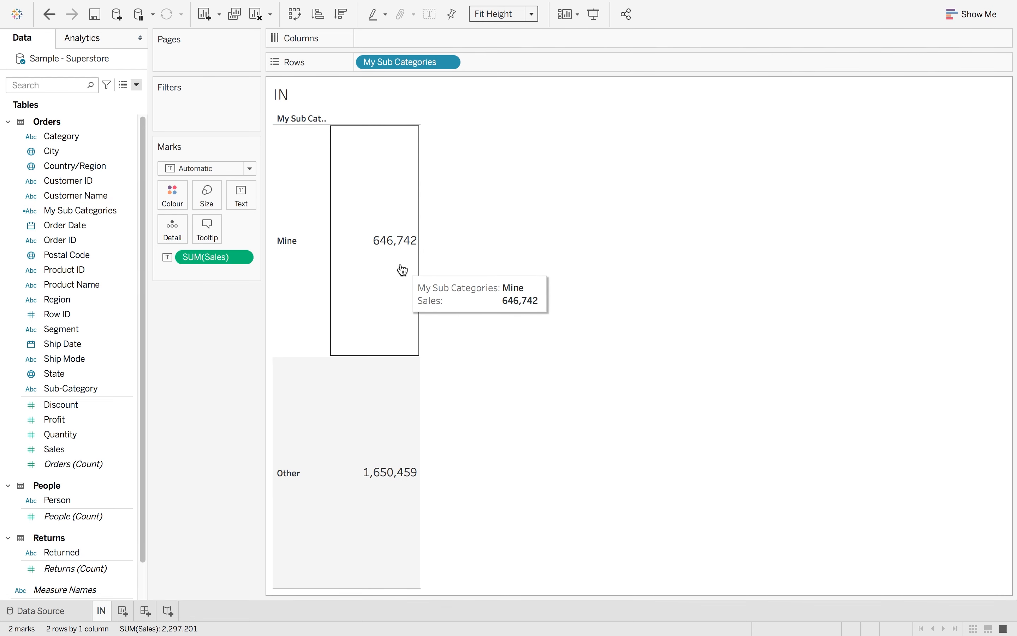
pyautogui.moveTo(396, 510)
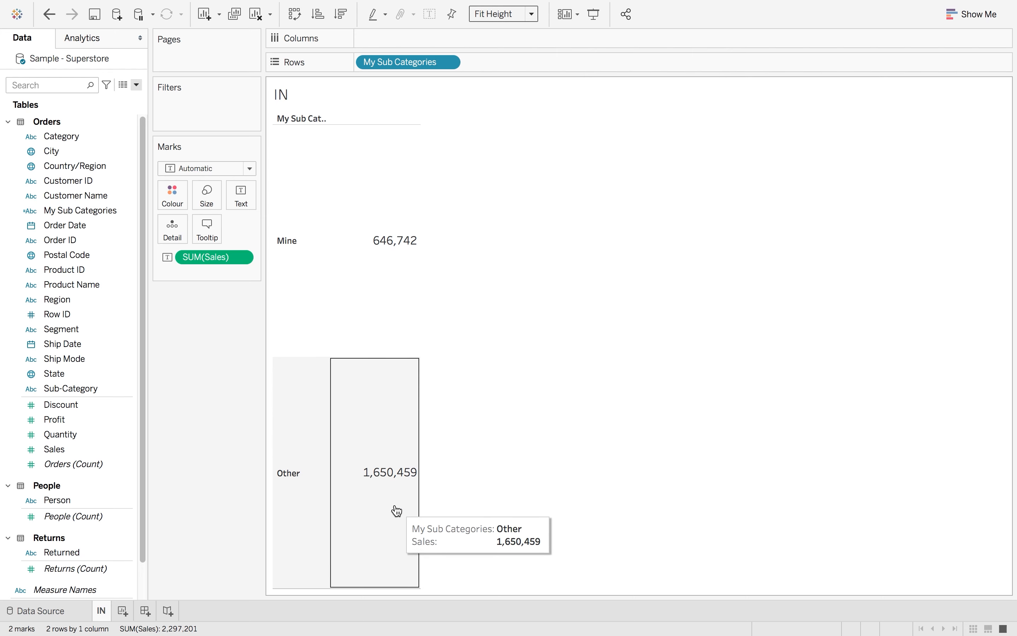
pyautogui.moveTo(364, 493)
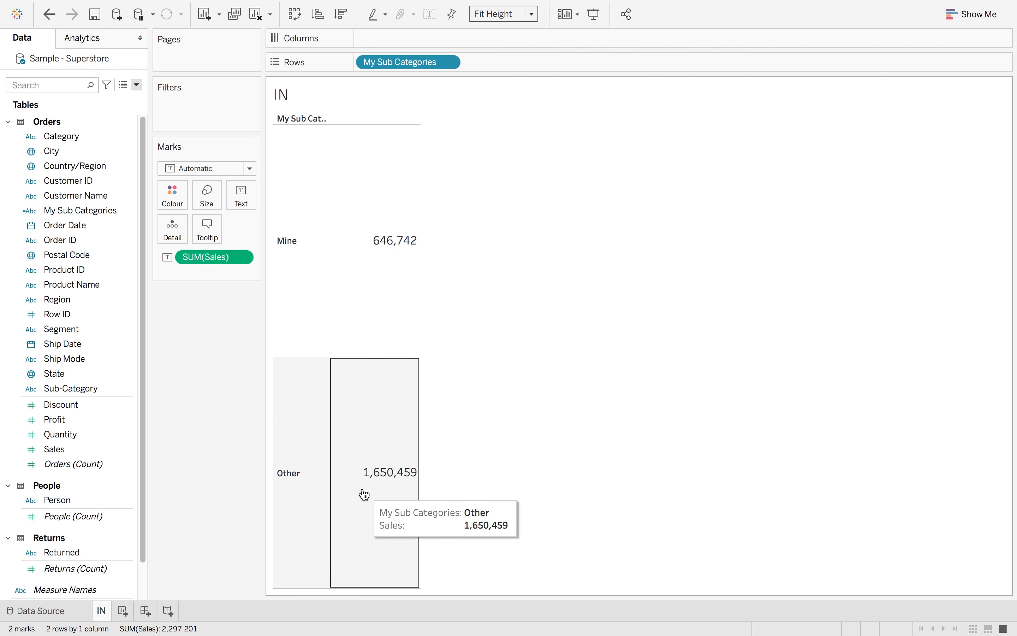
pyautogui.moveTo(123, 610)
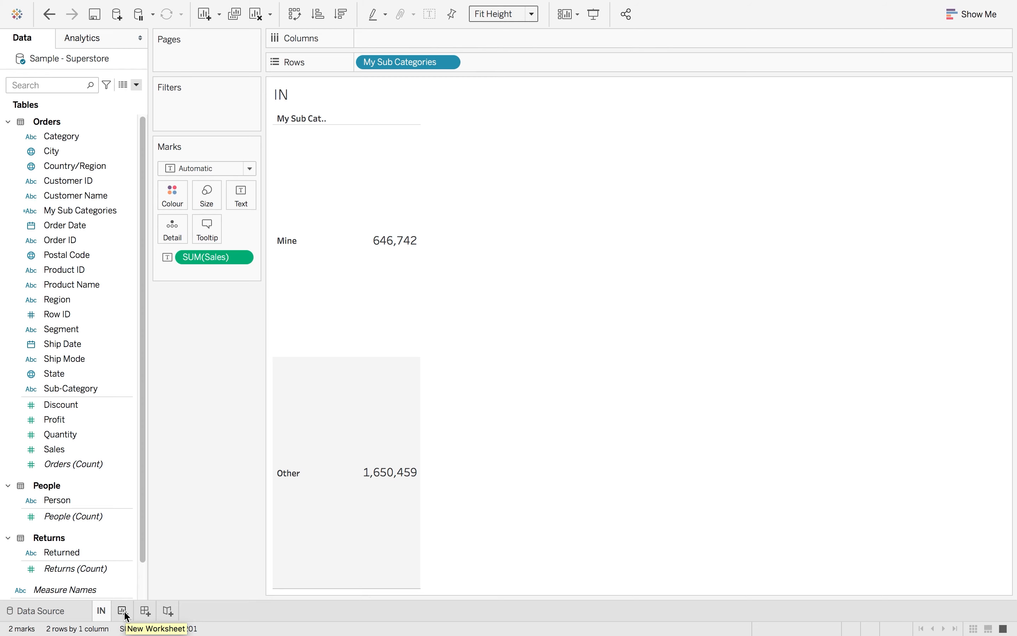
# Start a blank Sheet 2 listing the sub-categories and begin a new calculated field
pyautogui.click(122, 610)
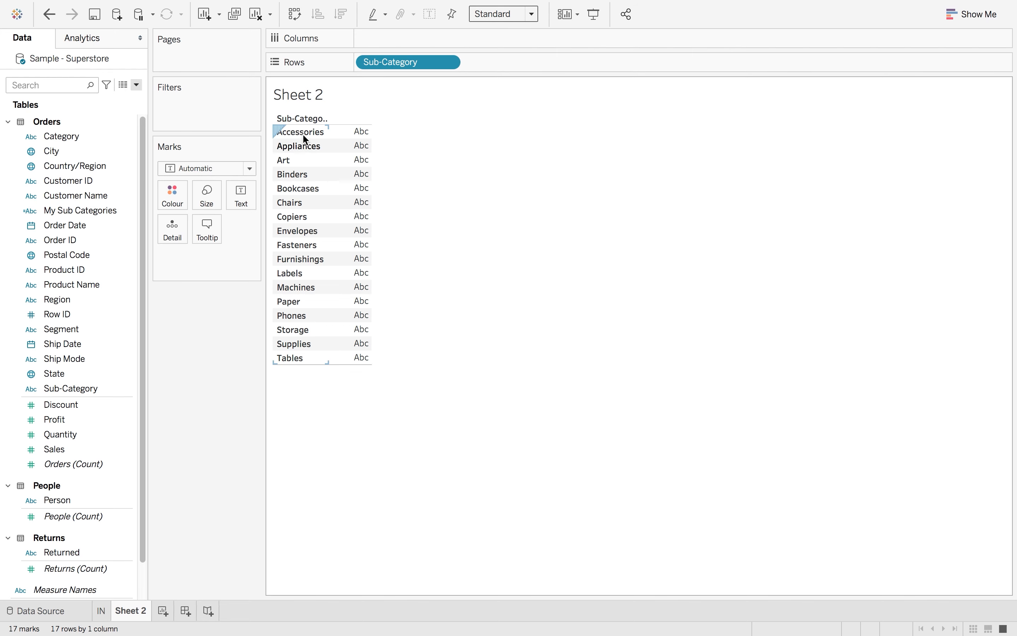
pyautogui.moveTo(317, 138)
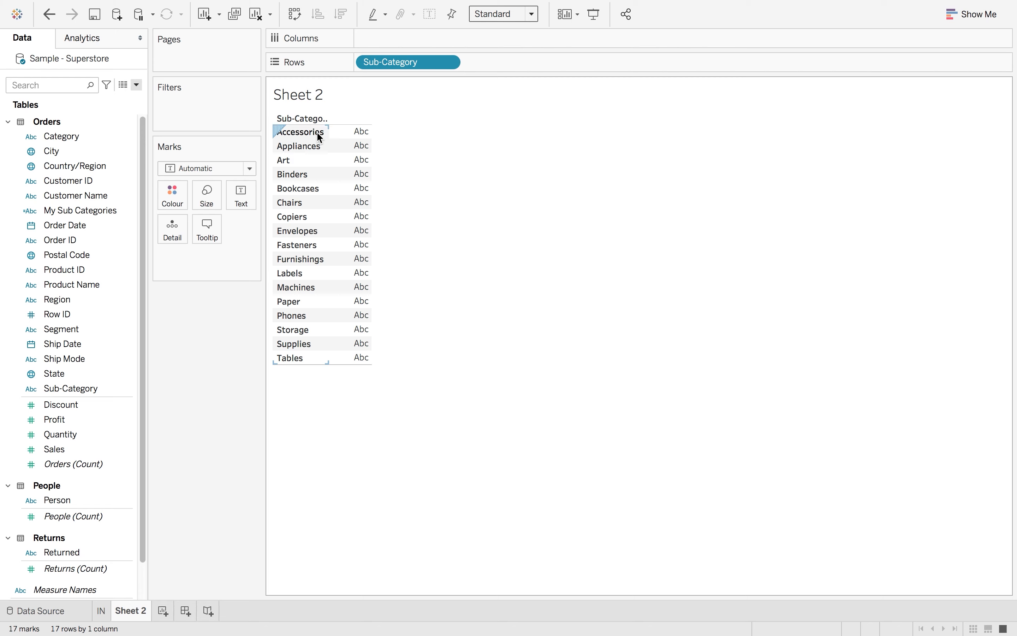
pyautogui.click(136, 84)
pyautogui.write('A')
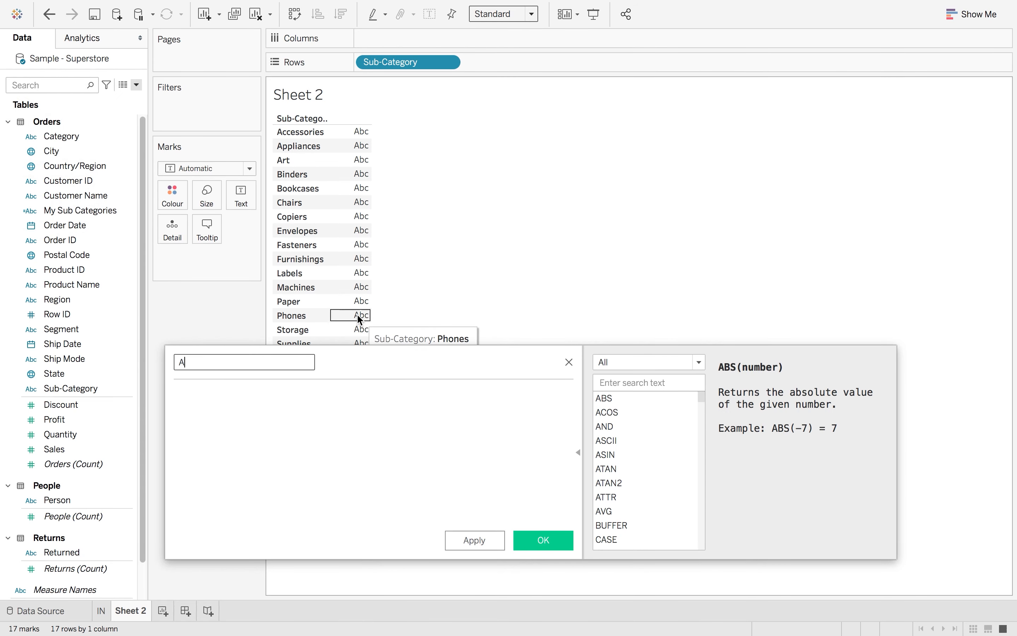
# Name the field ABC and write LEFT([Sub-Category], 1)
pyautogui.write('BC')
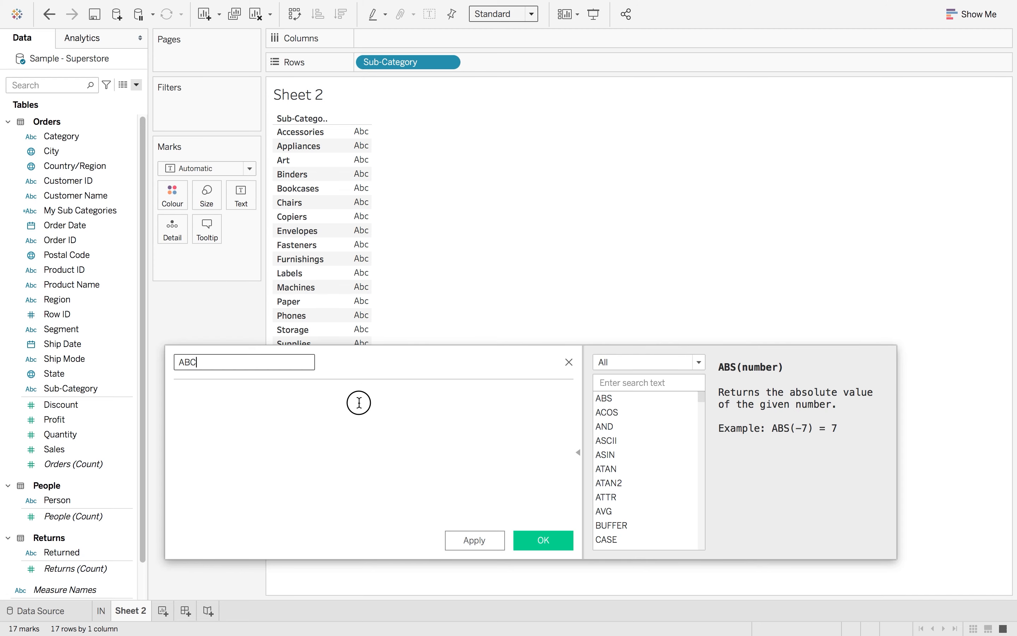
pyautogui.write('sub')
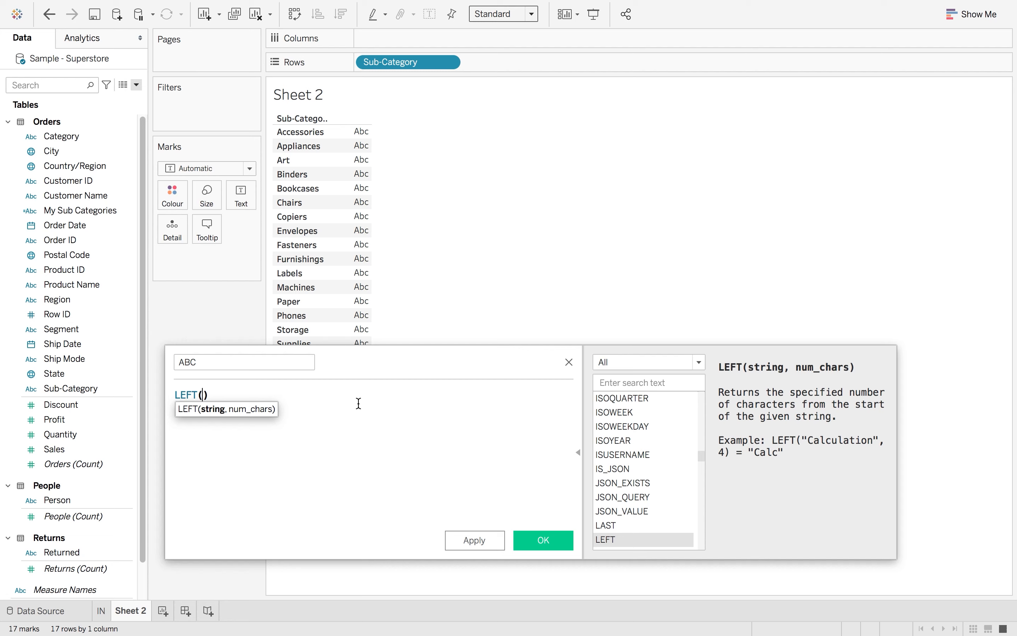
pyautogui.write('[Sub-Category]')
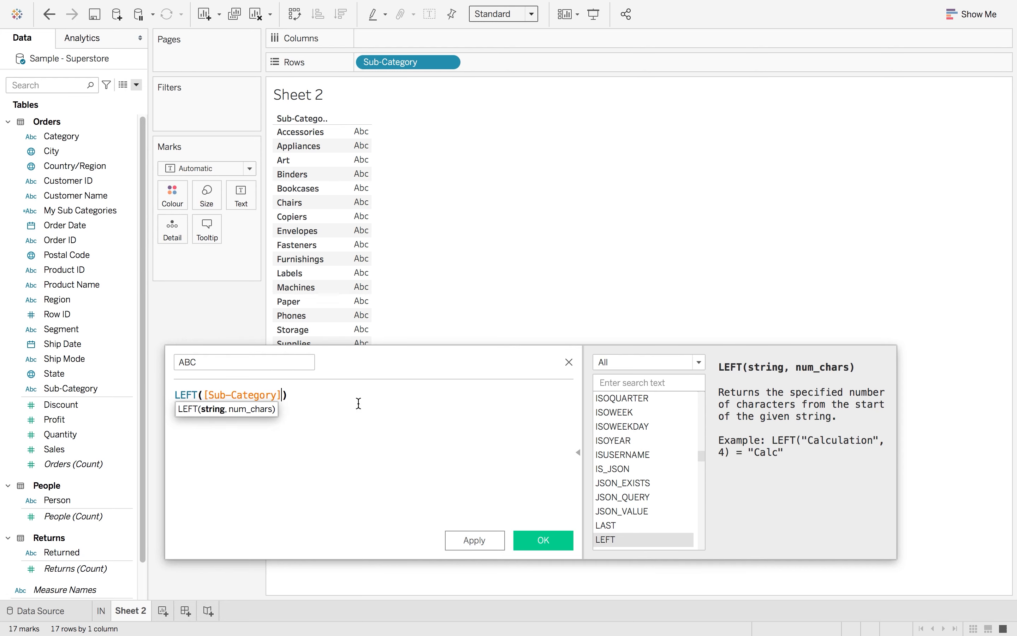
pyautogui.write(',')
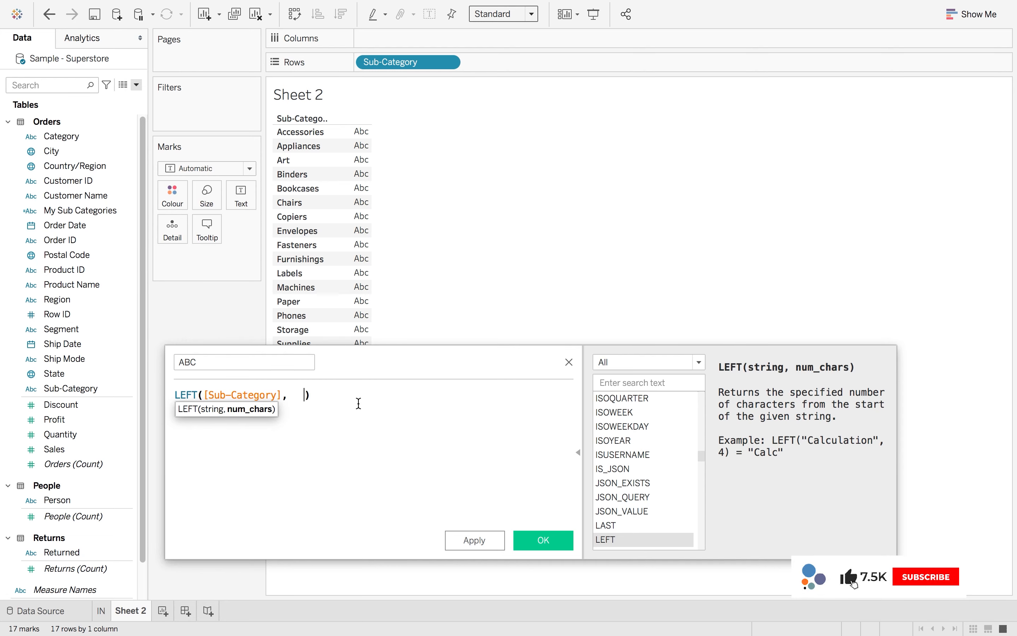
pyautogui.write('1')
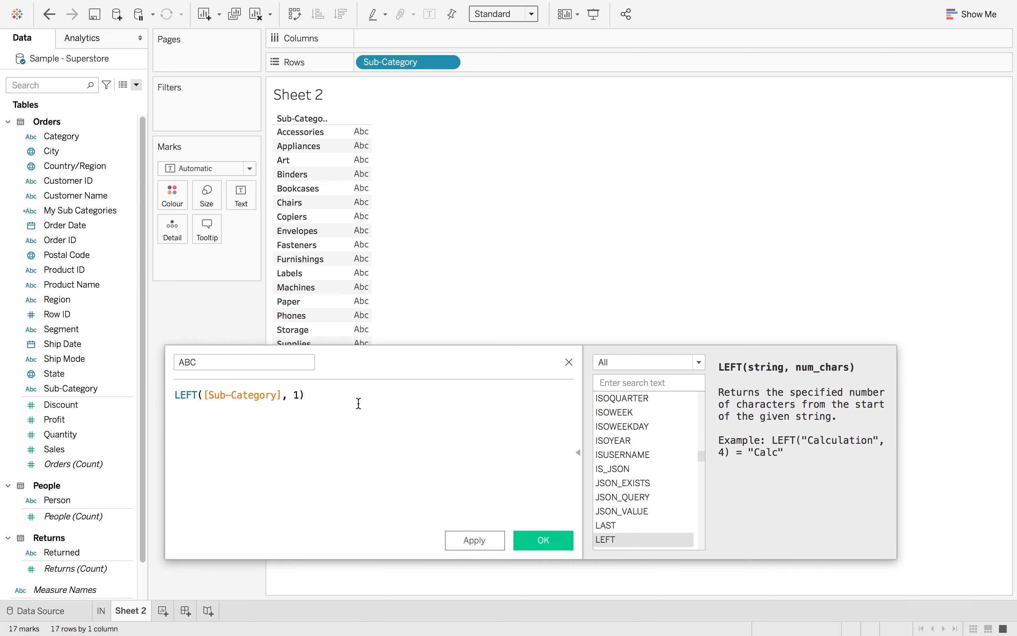
# Complete the formula with IN ("A","B","C"), save it, and add ABC to Rows before Sub-Category
pyautogui.write('IN ("')
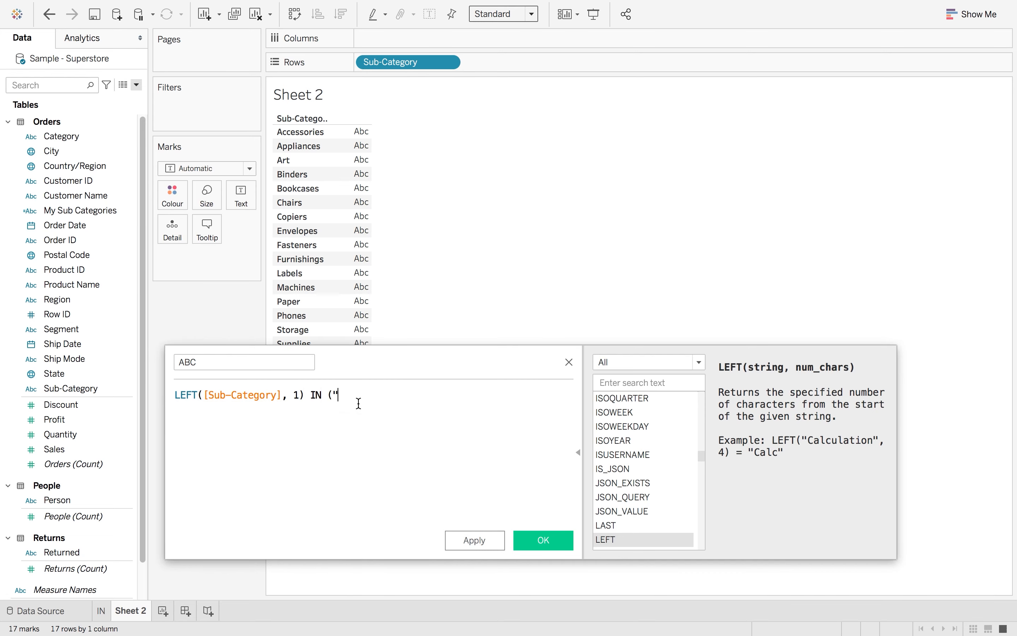
pyautogui.write('A')
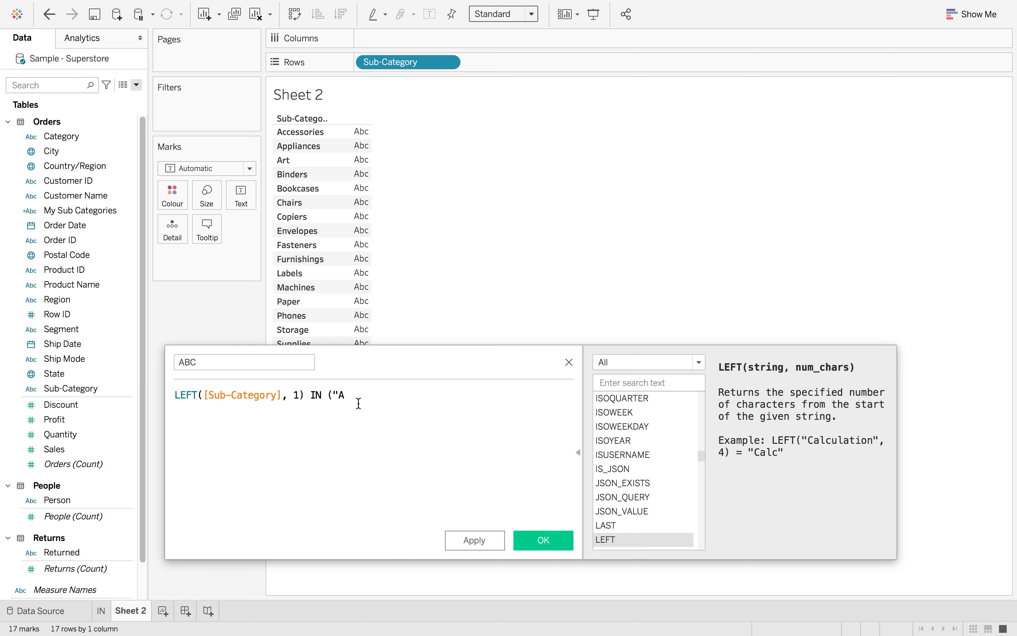
pyautogui.write('",')
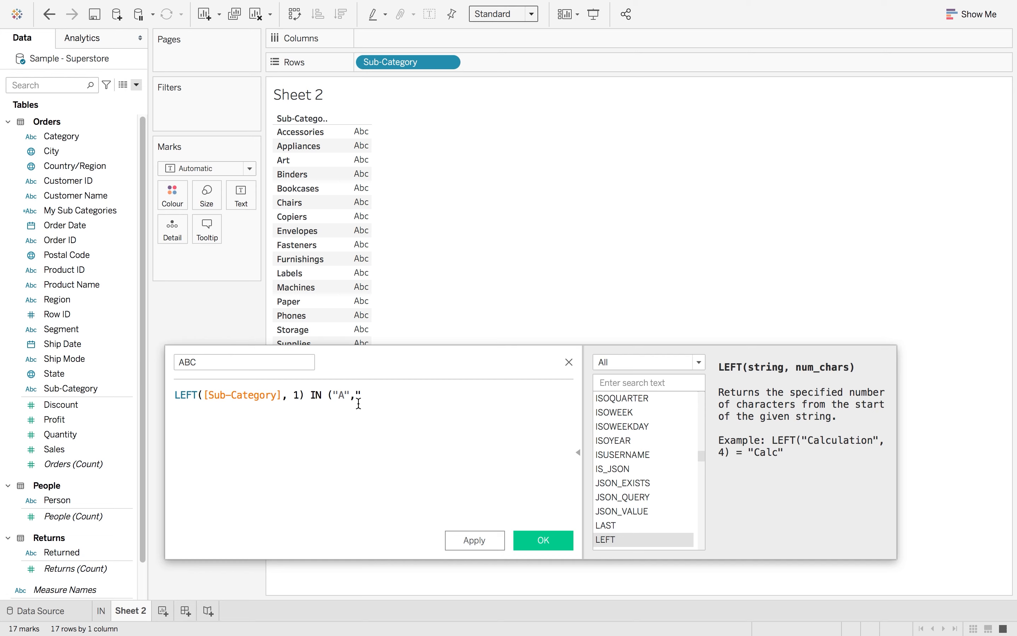
pyautogui.write('"B",')
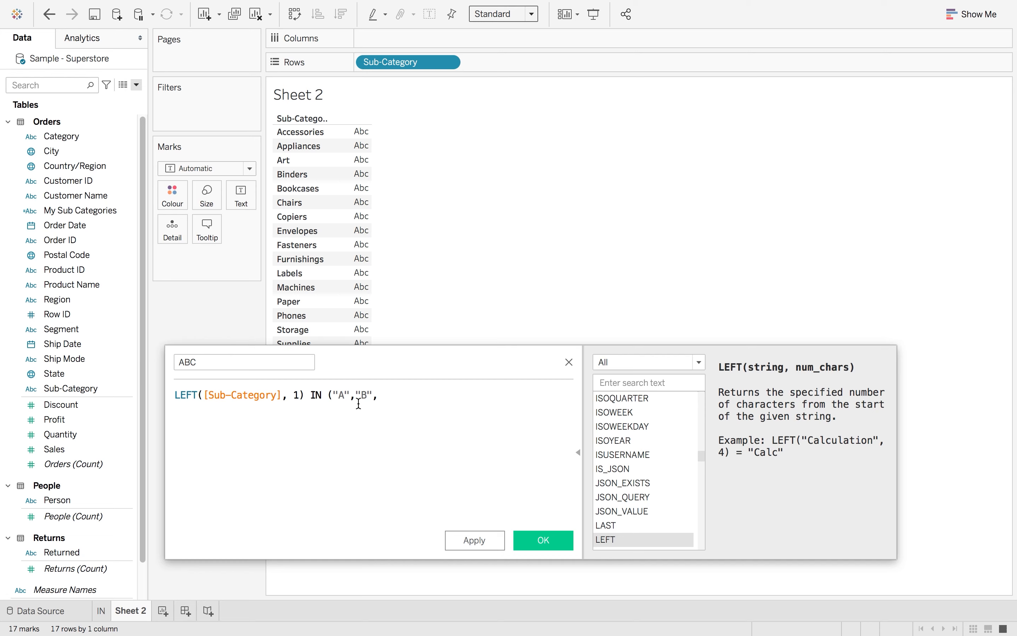
pyautogui.write(',"C"')
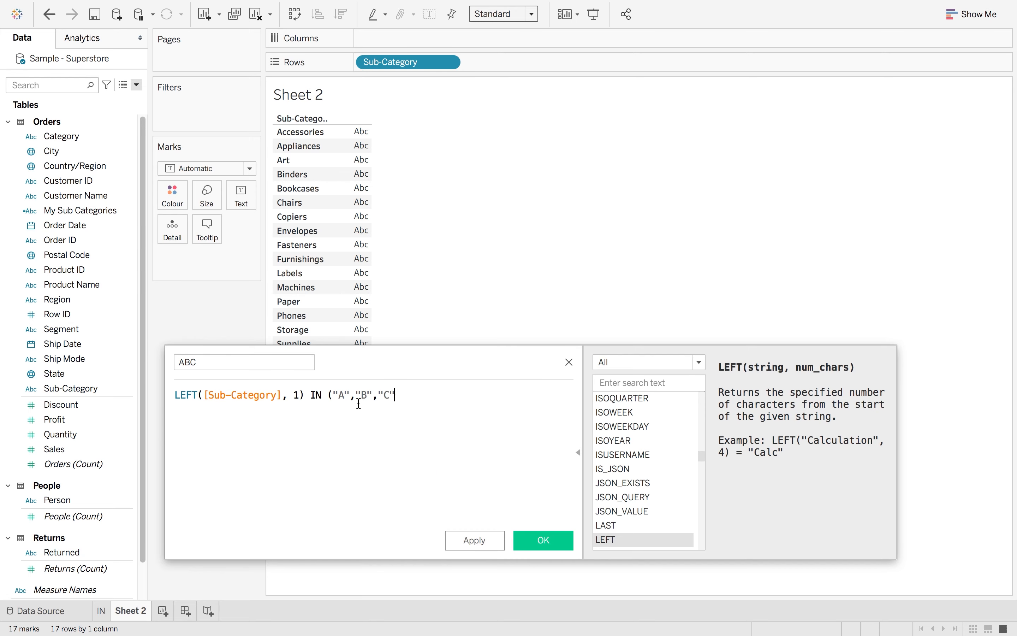
pyautogui.write(')')
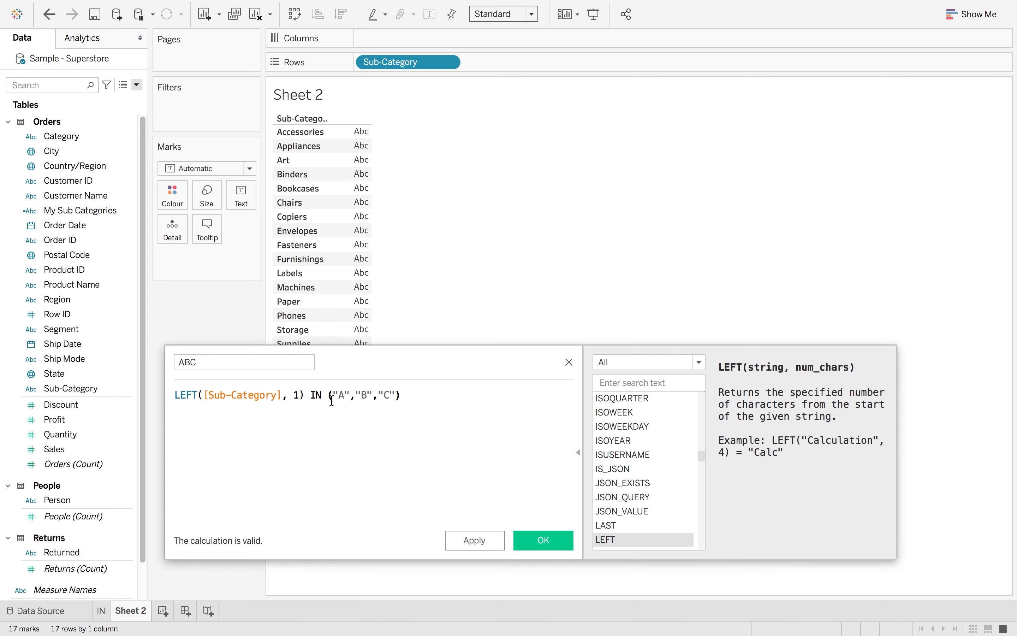
pyautogui.moveTo(533, 495)
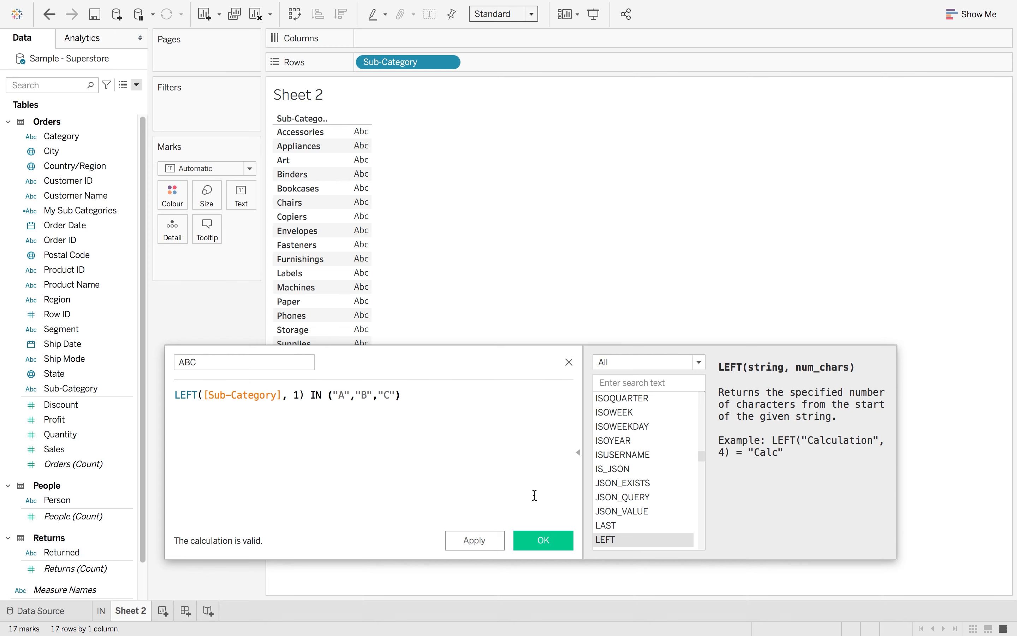
pyautogui.click(542, 539)
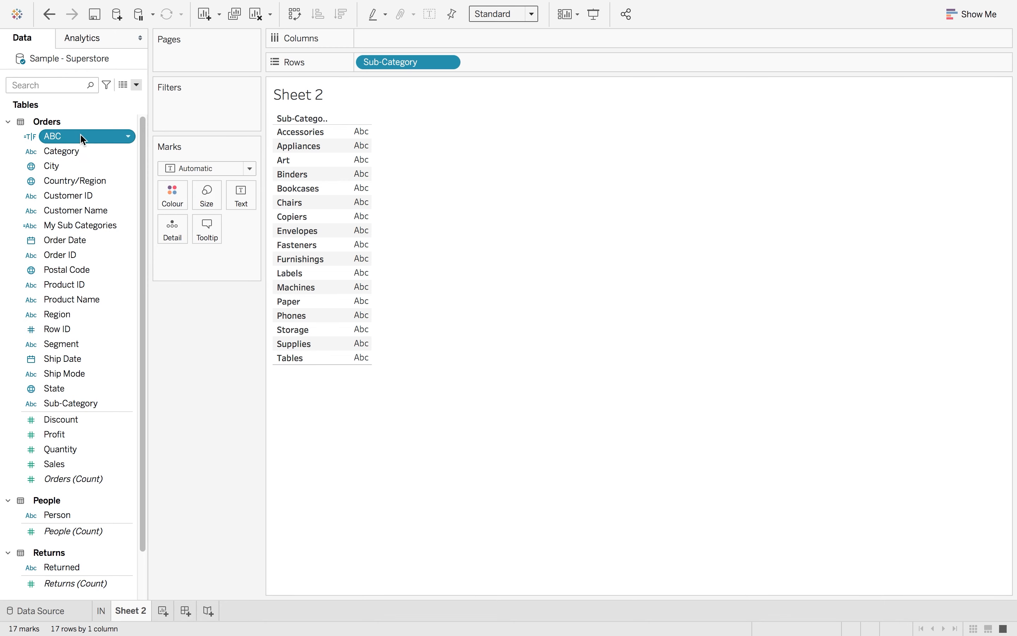
pyautogui.moveTo(52, 135); pyautogui.dragTo(337, 62)
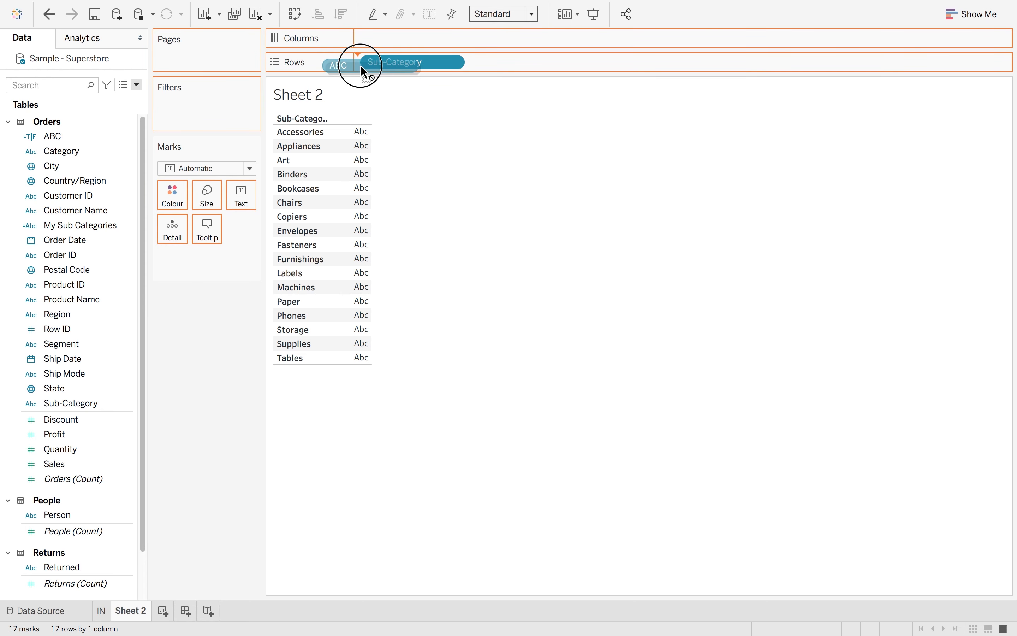